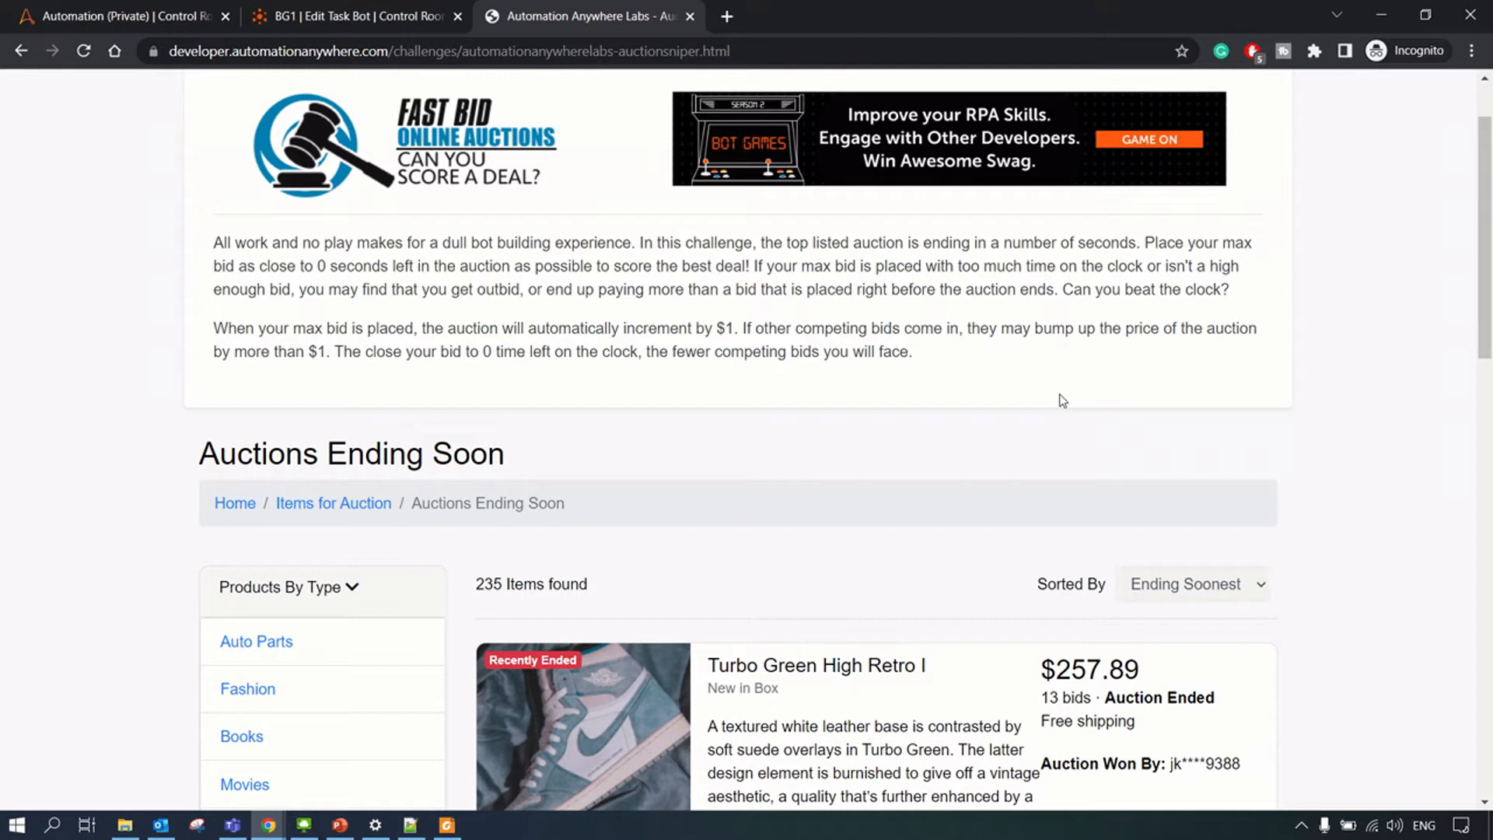
mouse_move(1093, 419)
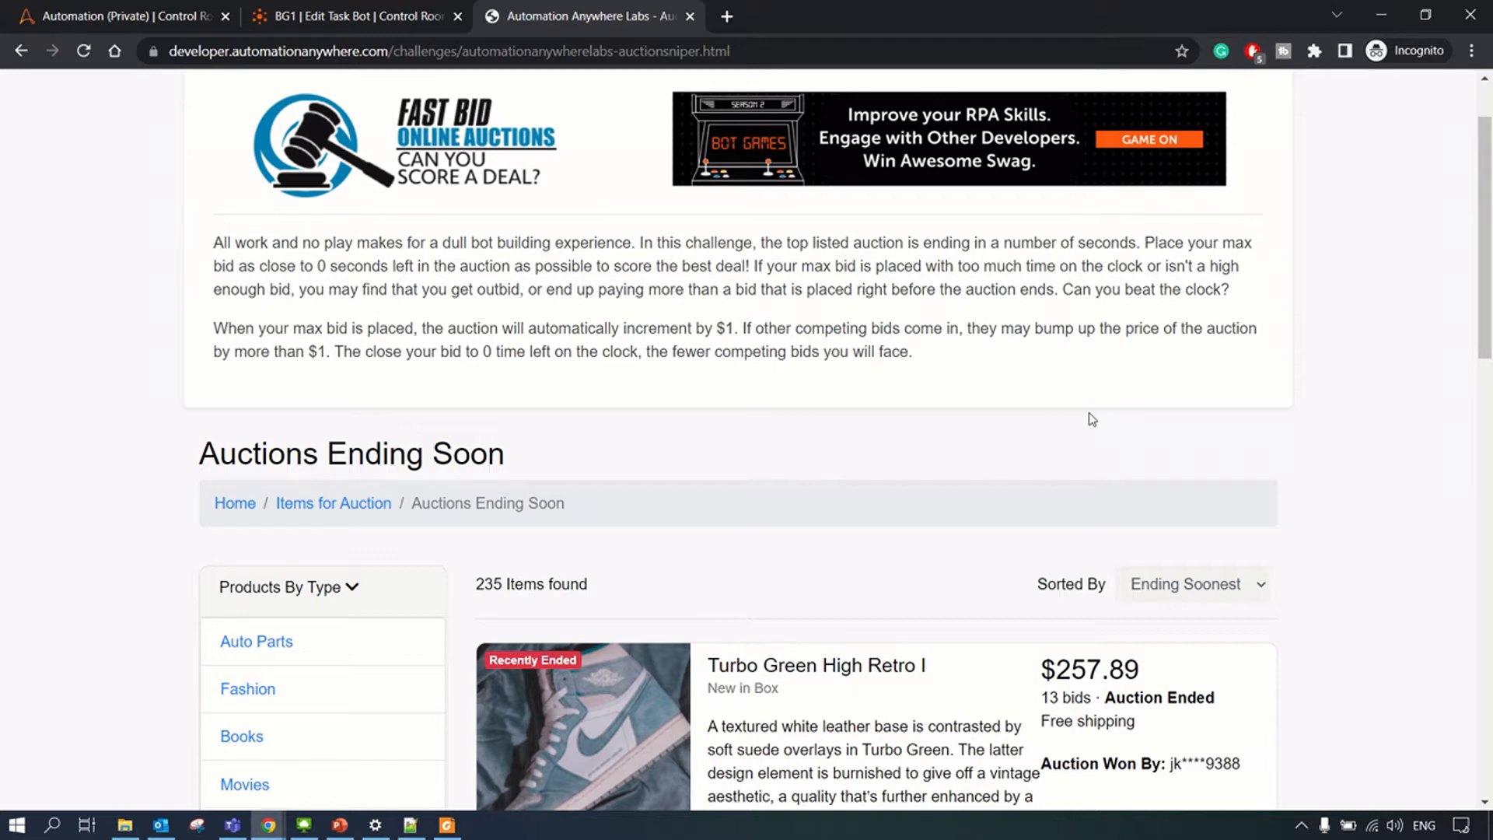
mouse_move(426, 164)
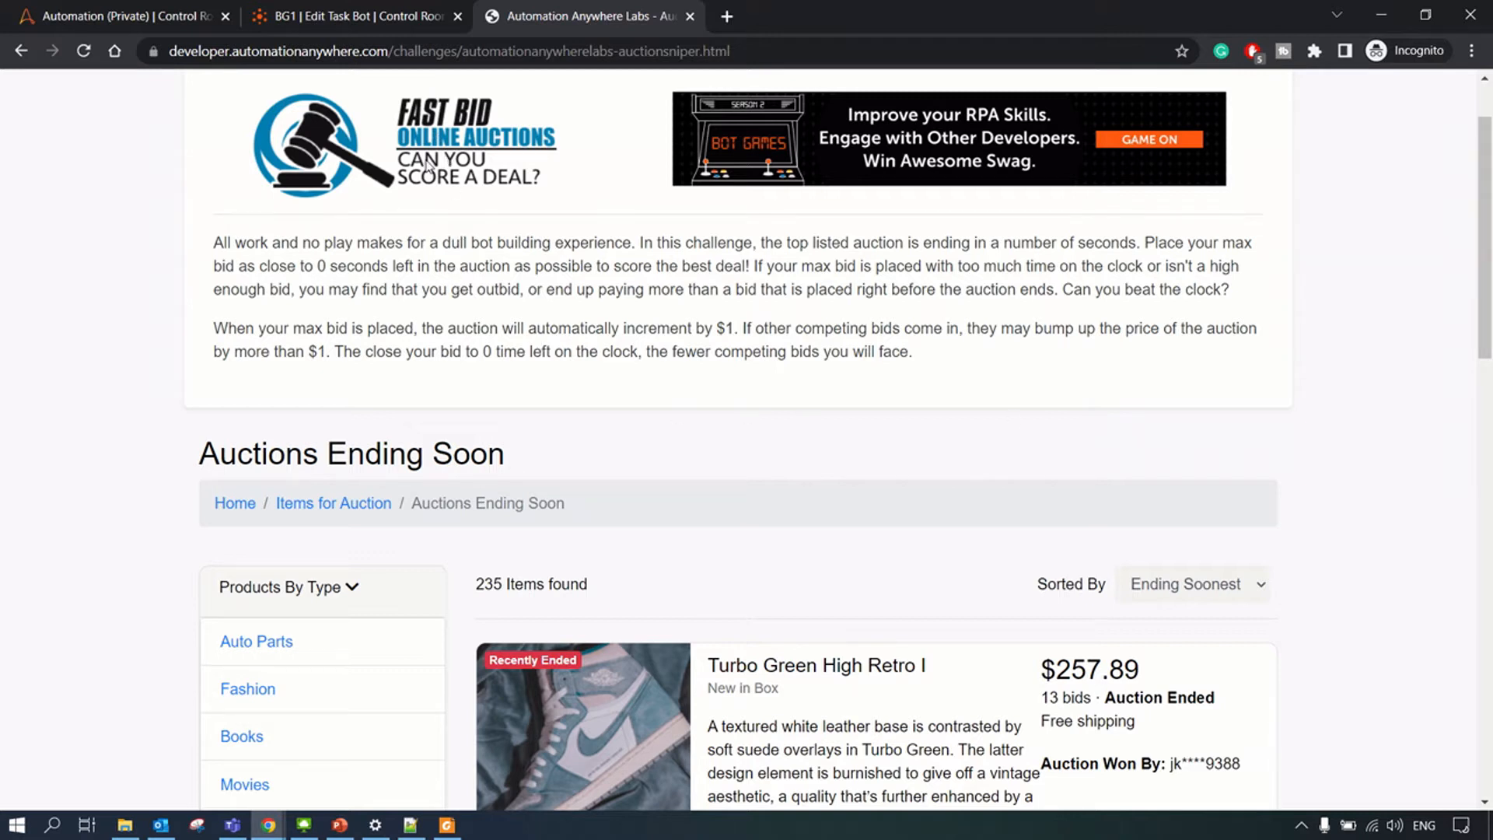
mouse_move(847, 443)
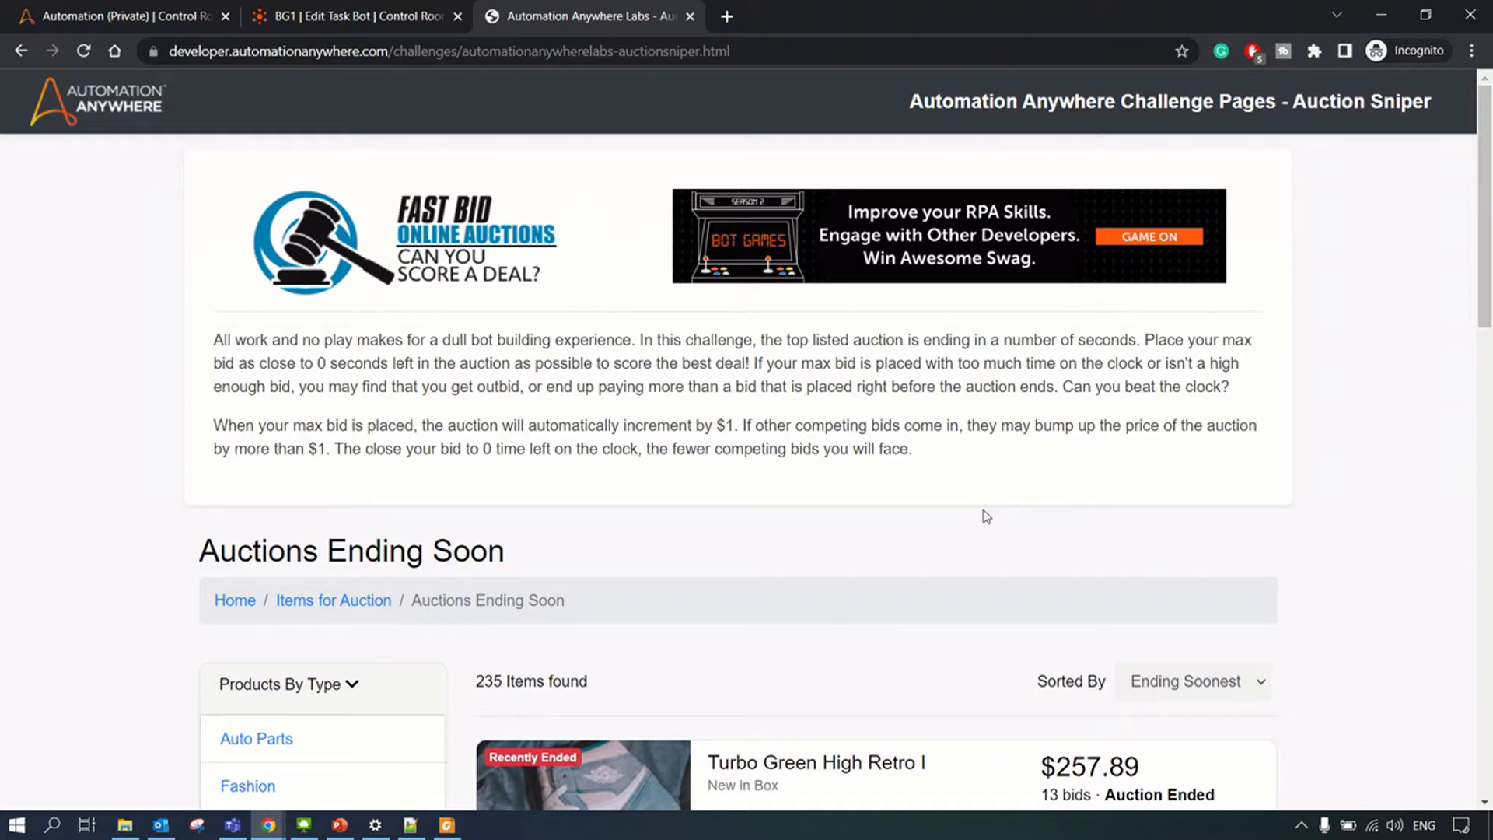
Step: Switch to the BG1 task bot editor tab and close the auction challenge tab
scroll("down", 3)
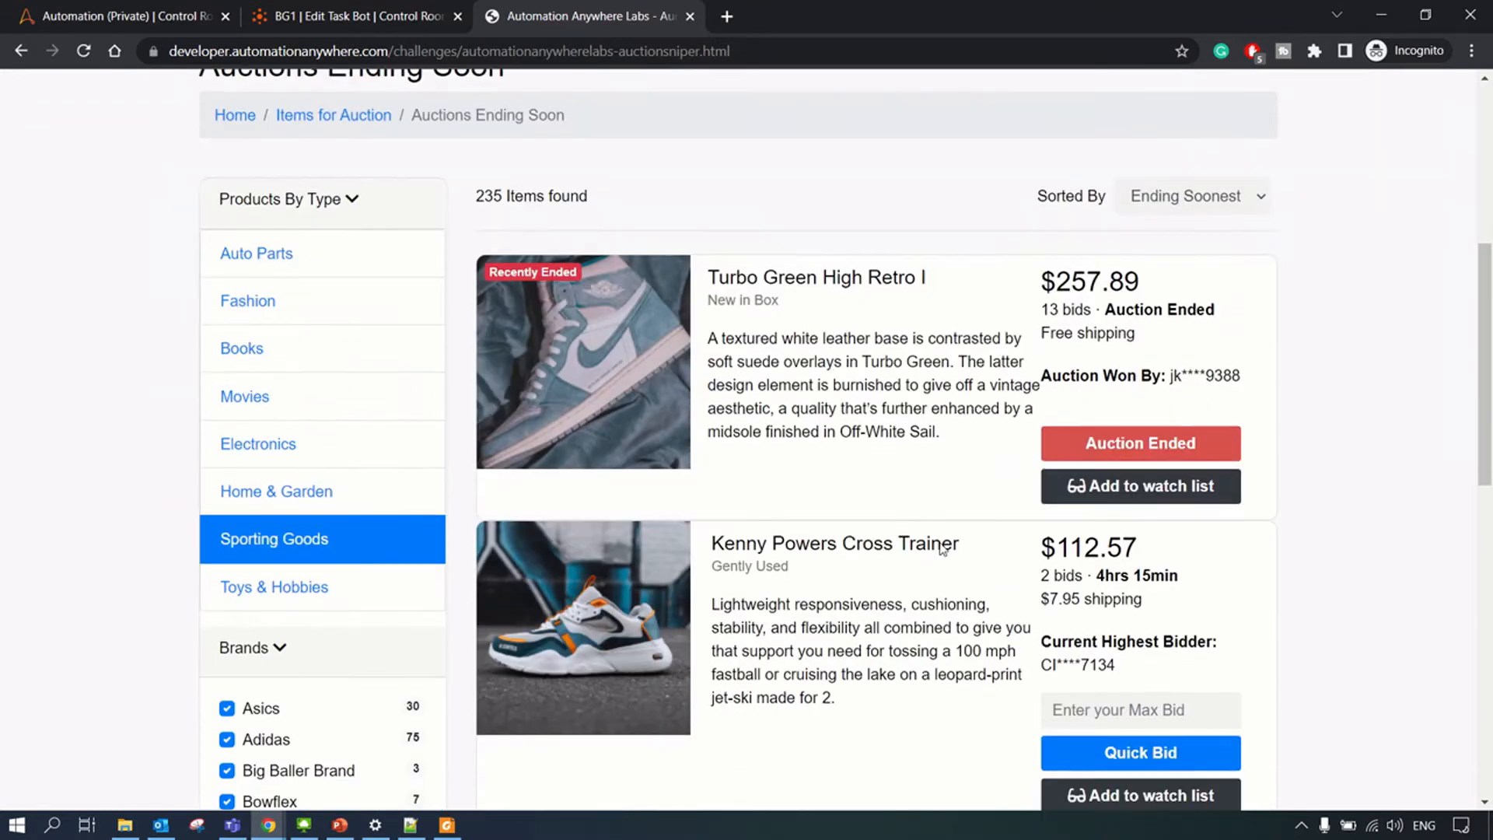
scroll("down", 3)
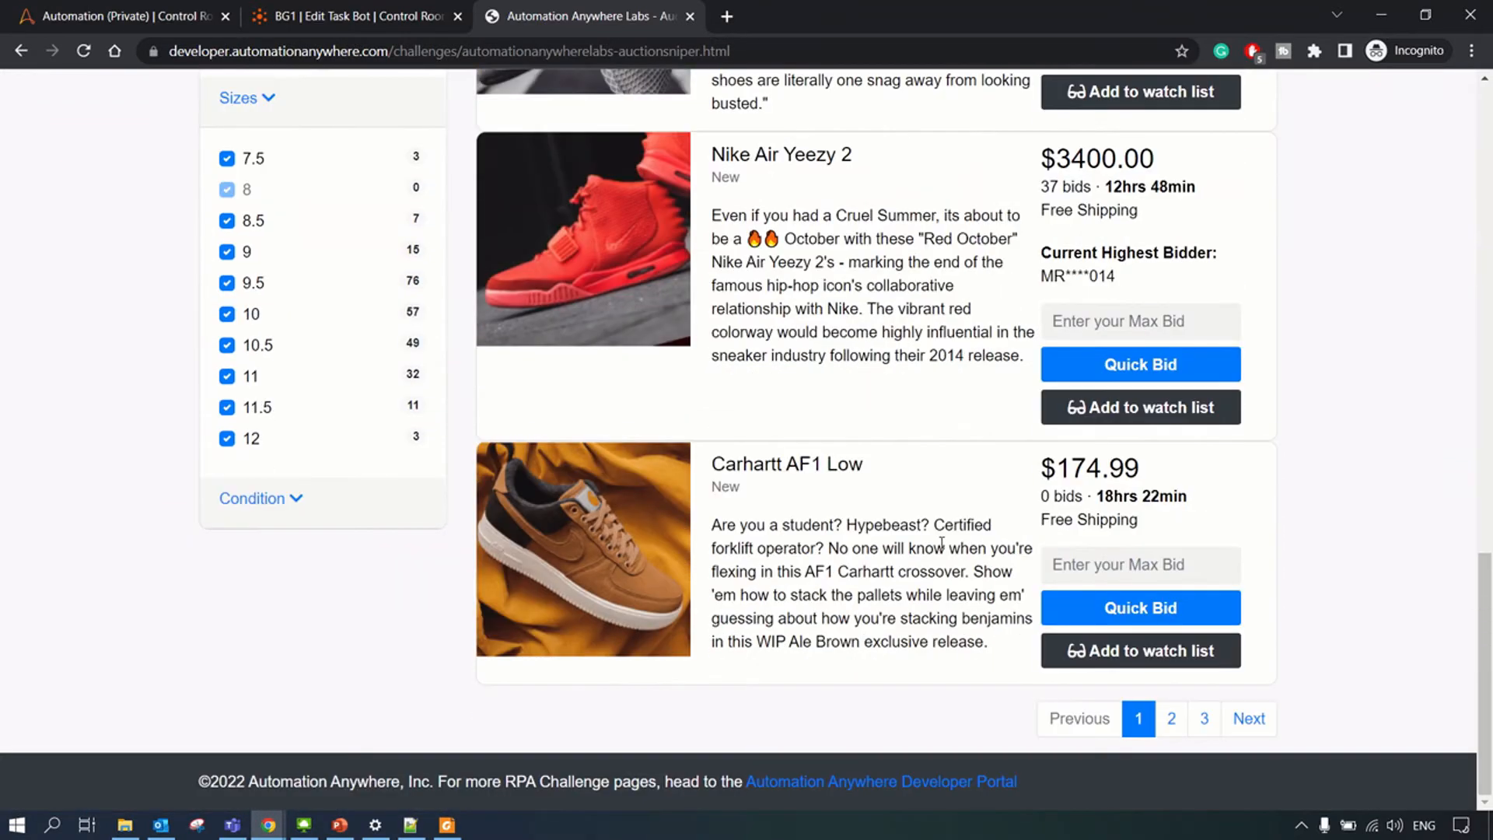
scroll("up", 3)
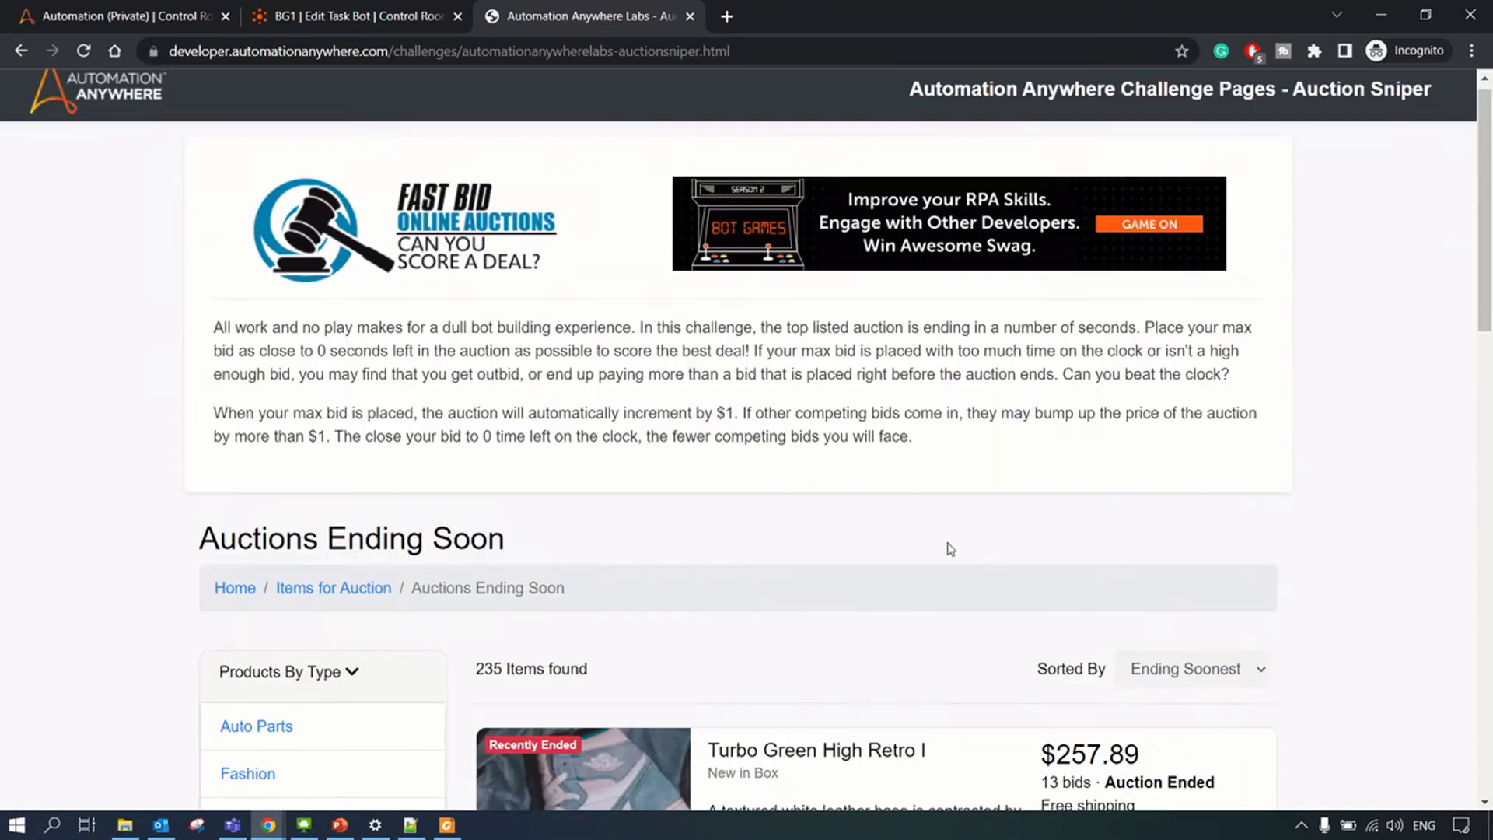
scroll("down", 3)
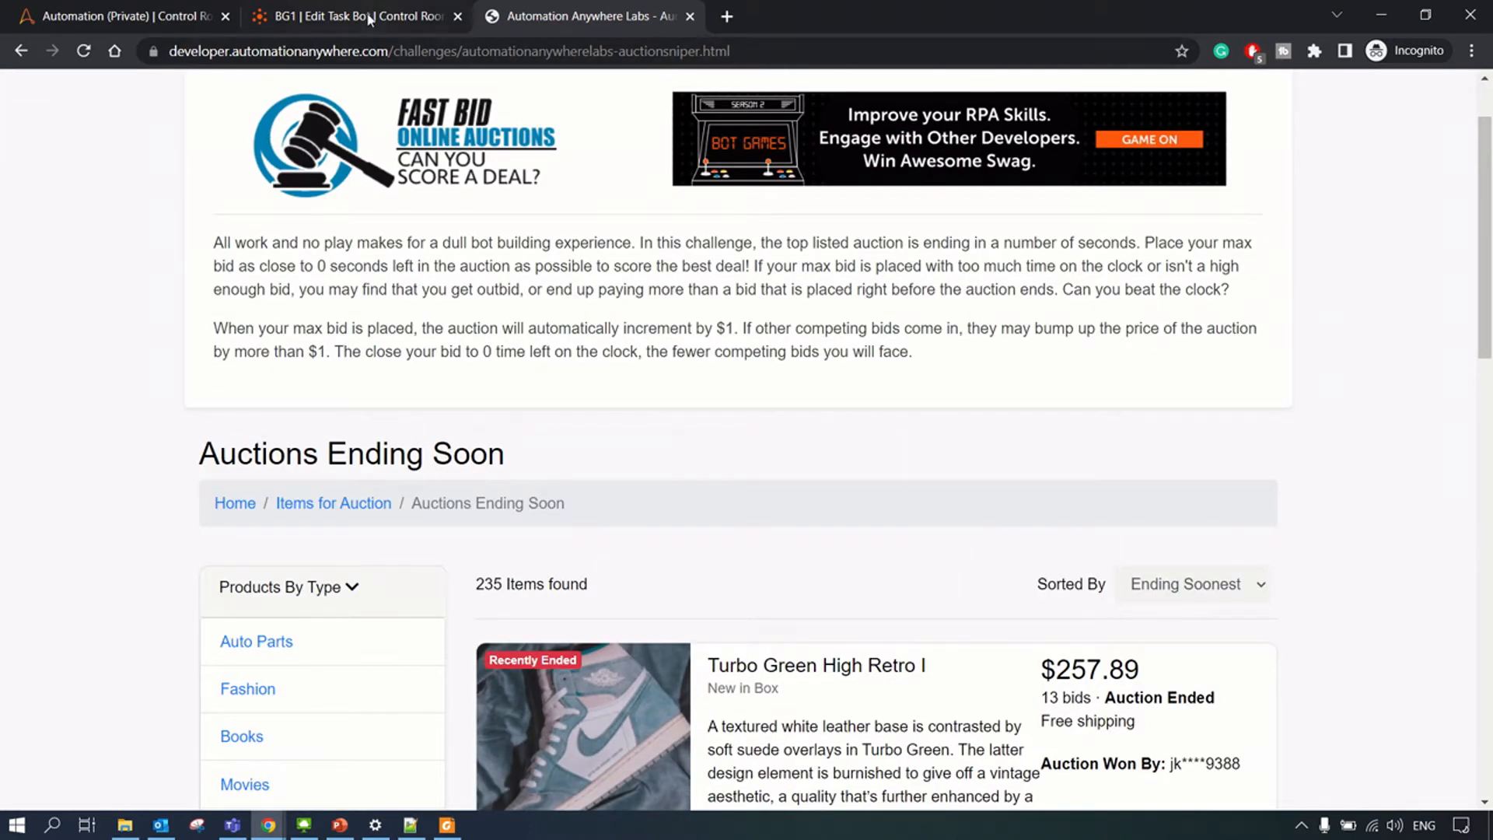
left_click(349, 15)
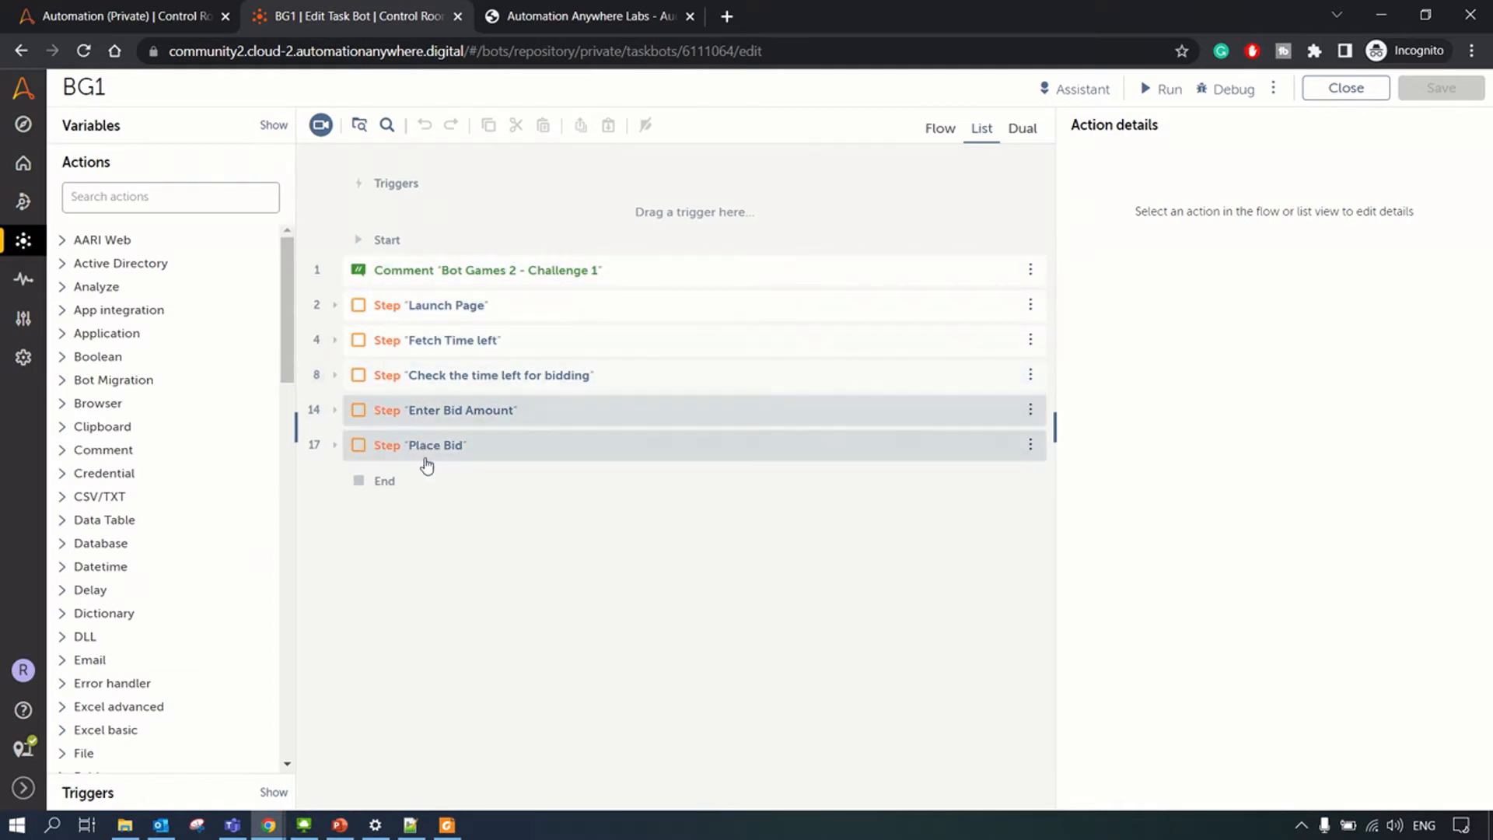
mouse_move(745, 415)
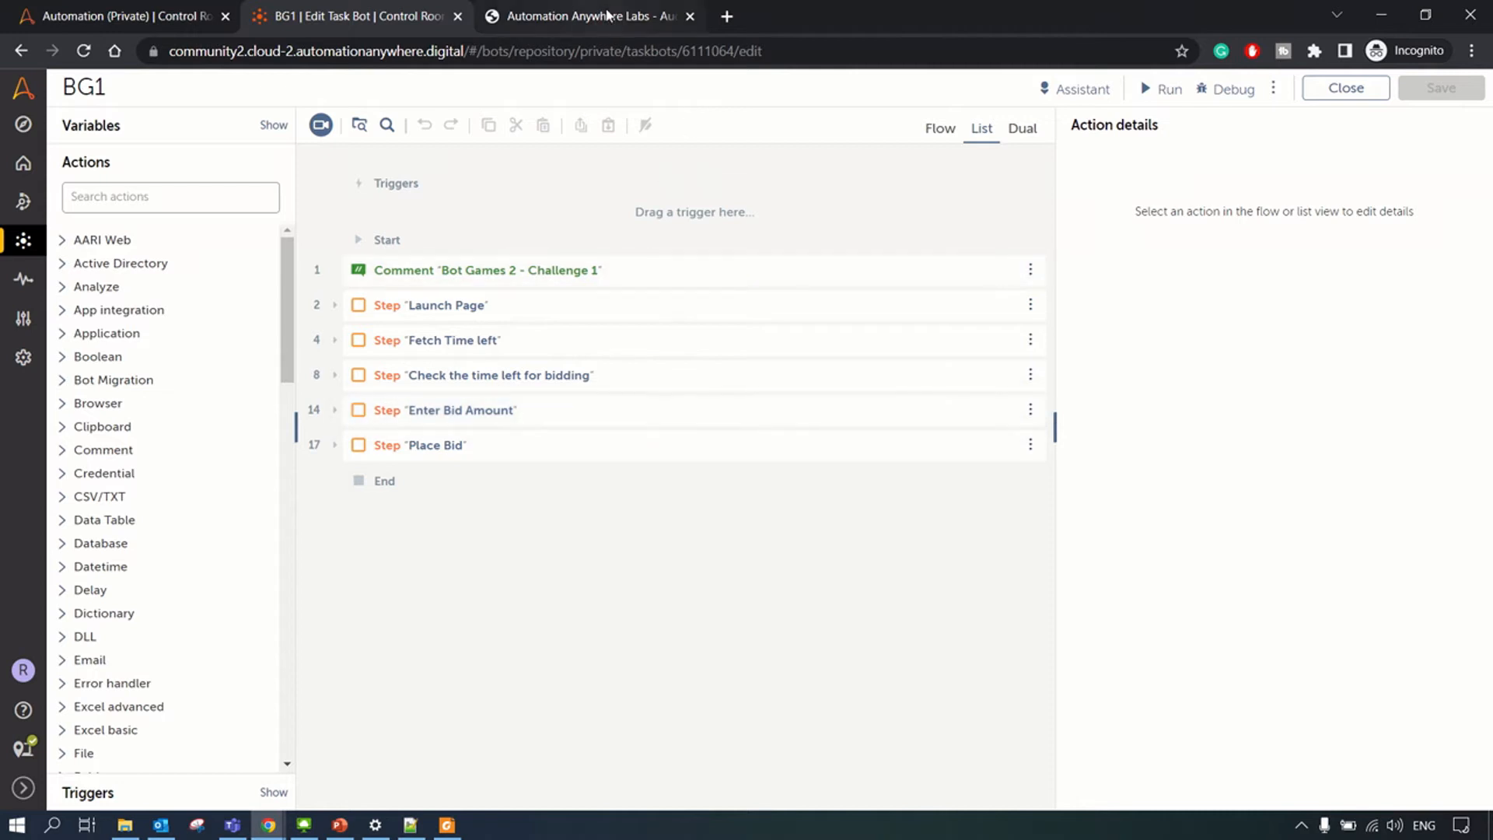
left_click(590, 15)
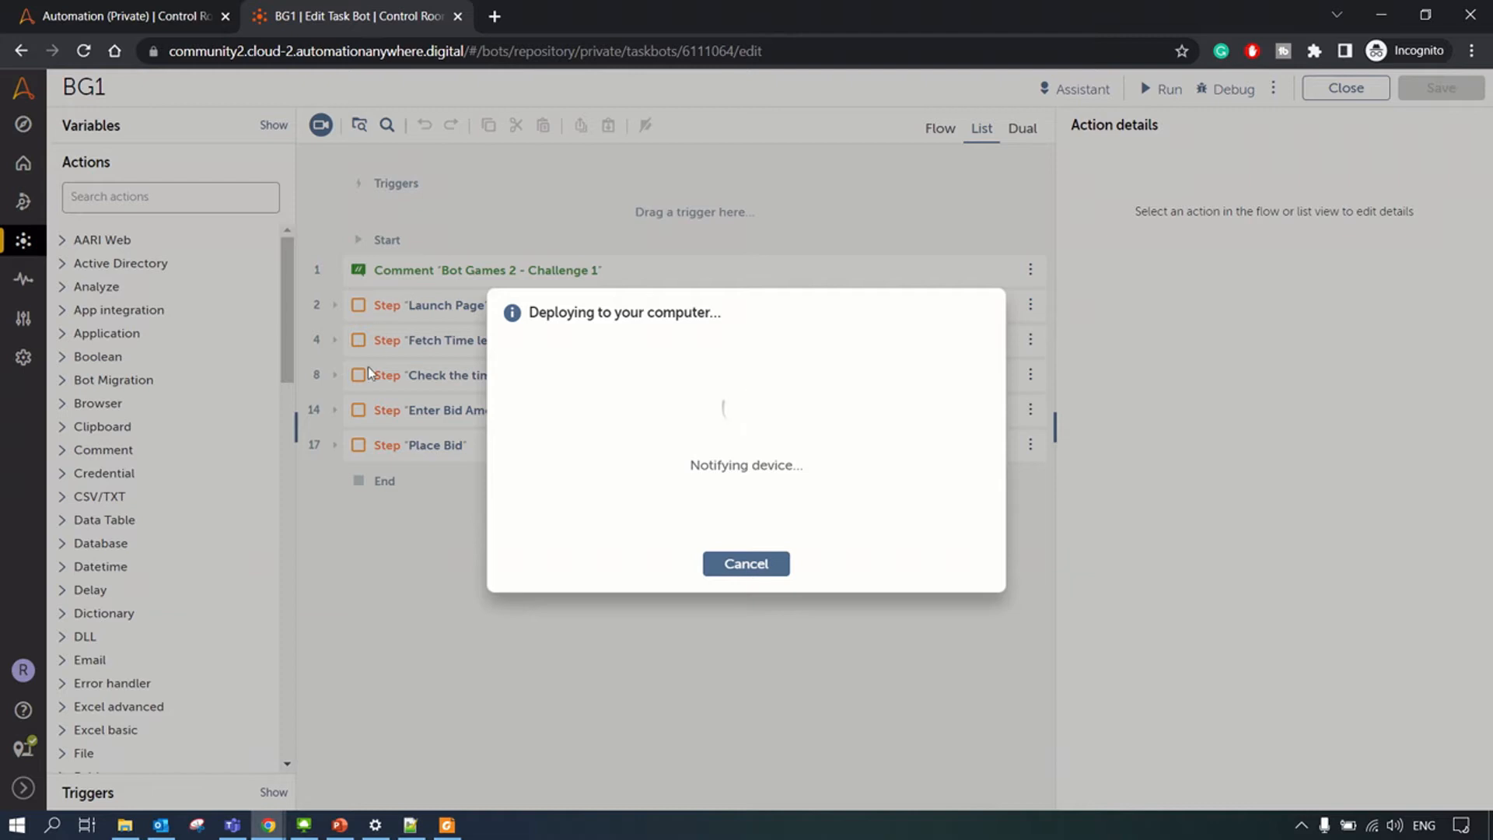
mouse_move(389, 360)
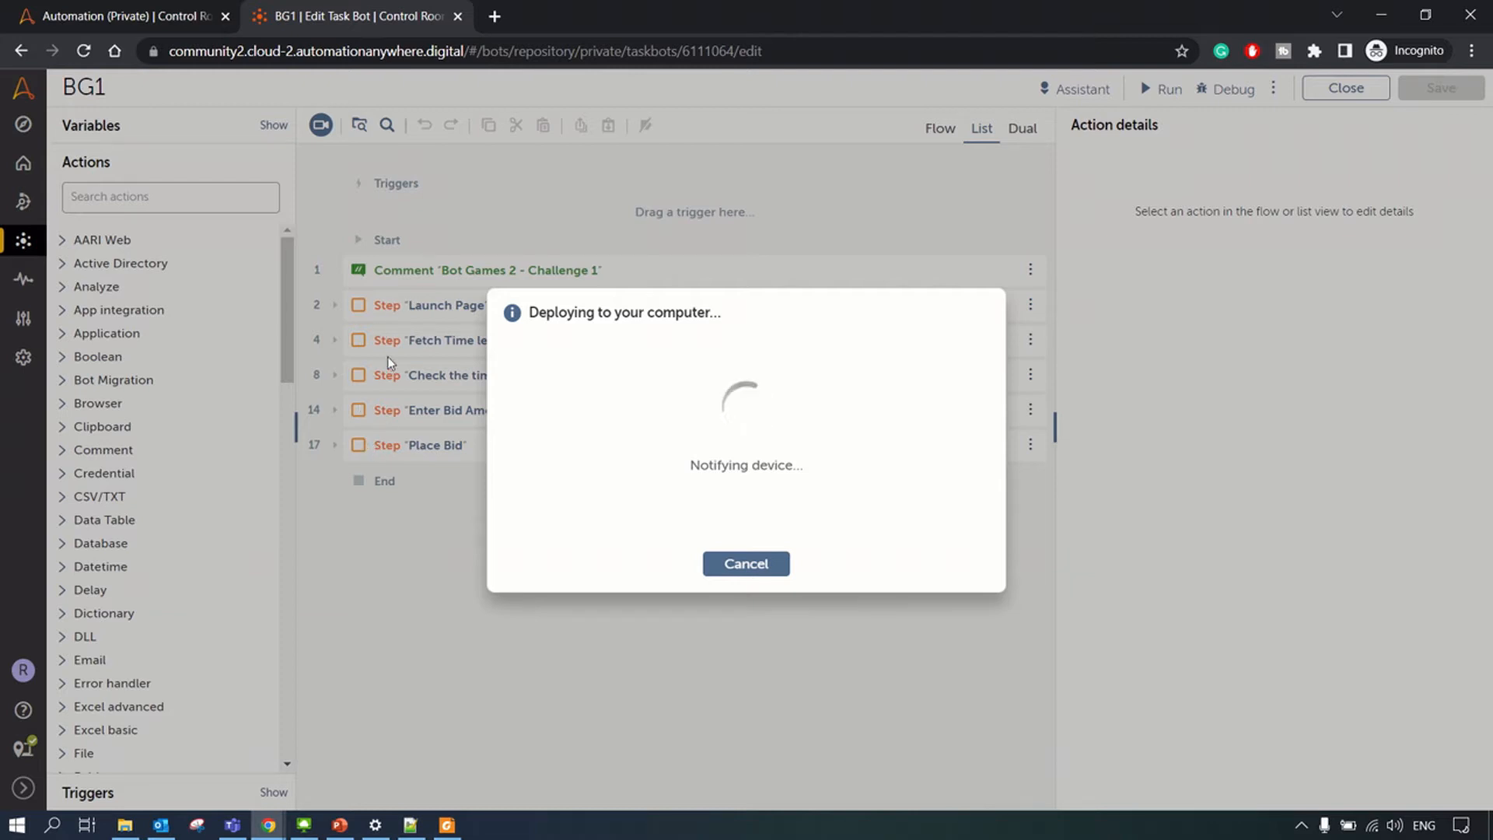
mouse_move(389, 426)
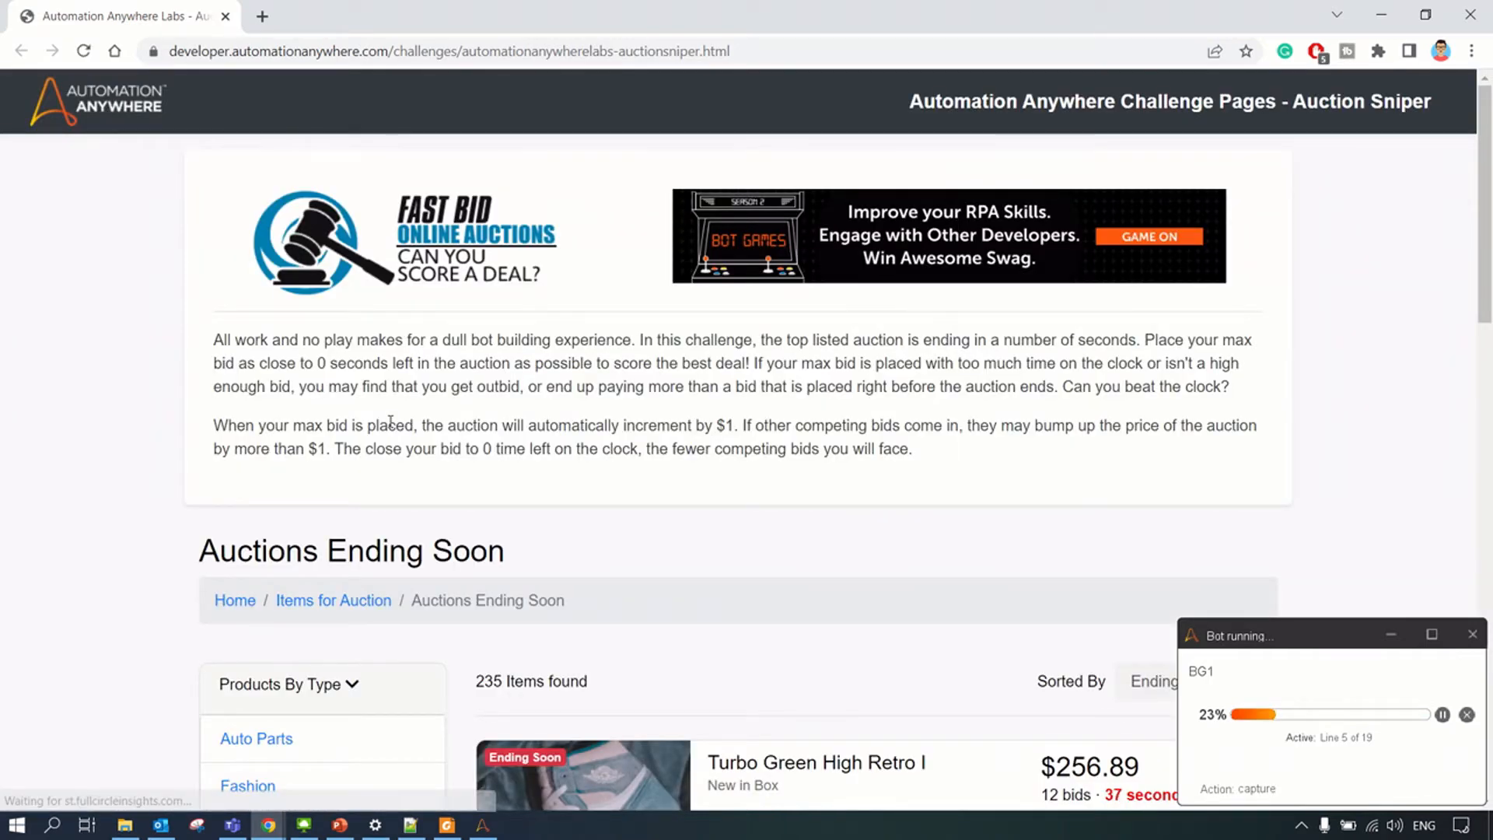
Step: Watch the bot win the Turbo Green High Retro I auction for $271.89
scroll("down", 3)
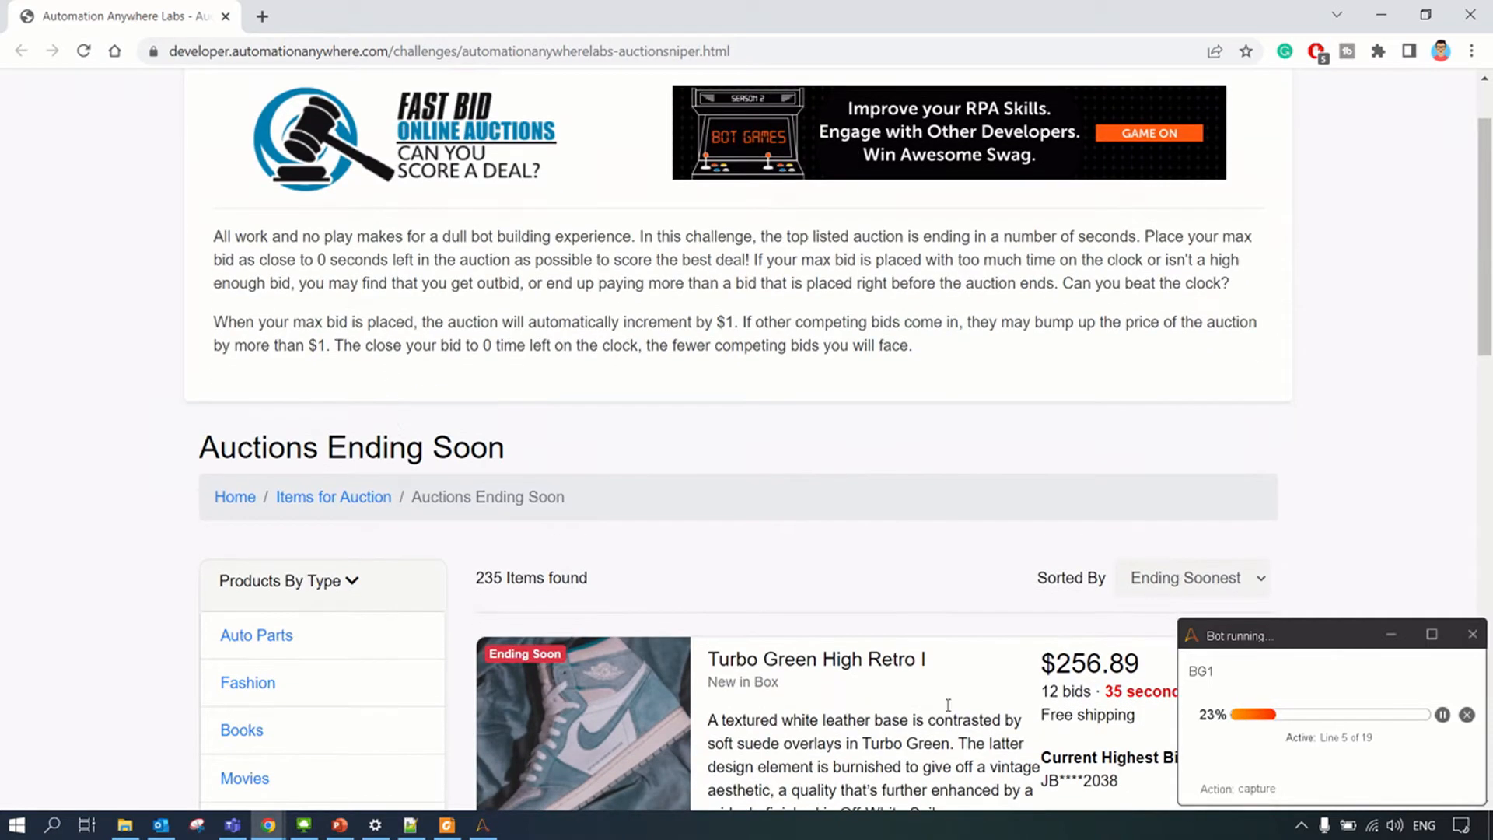
scroll("down", 3)
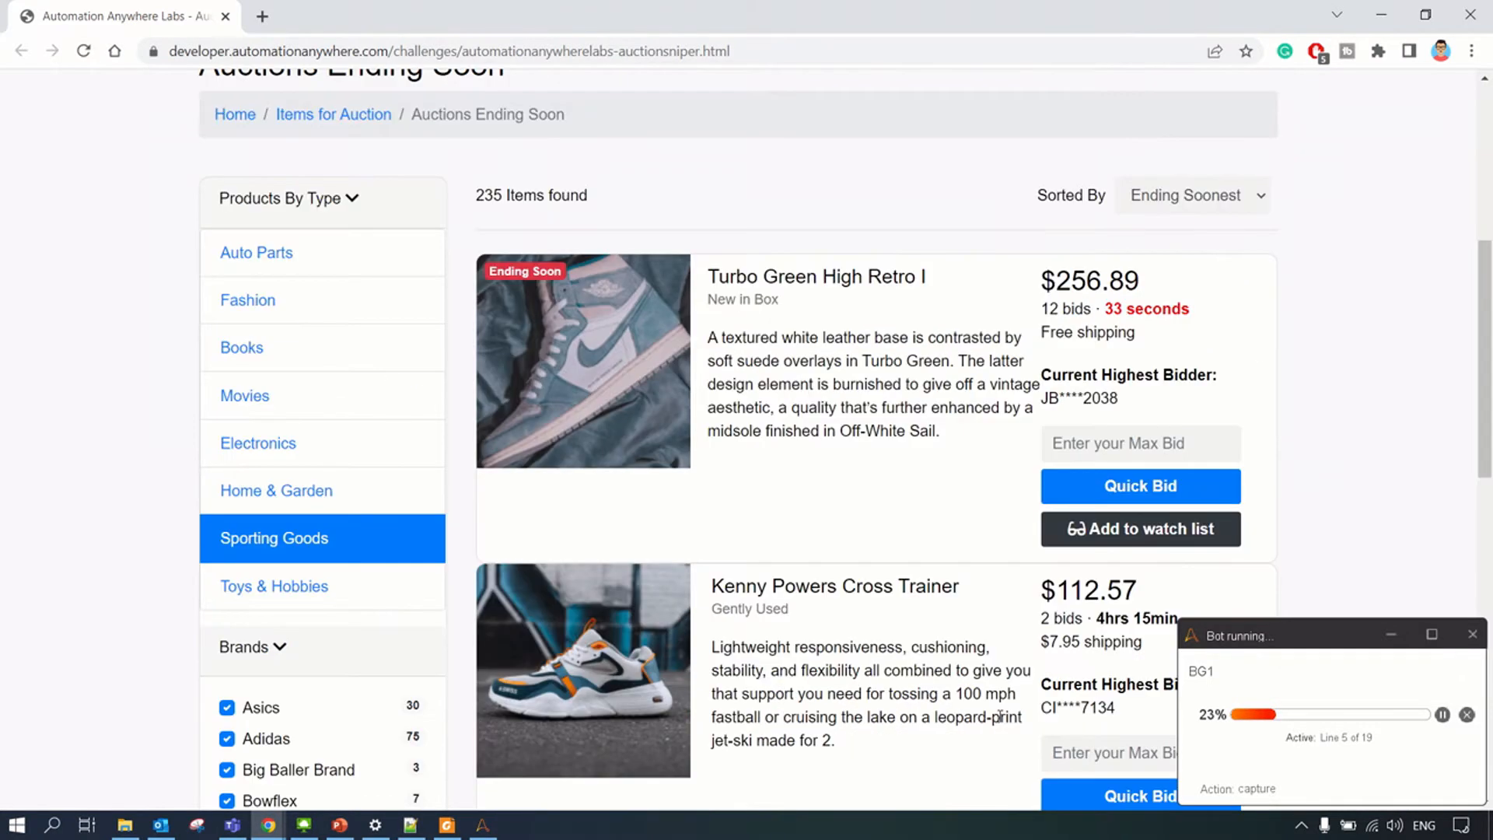
scroll("down", 3)
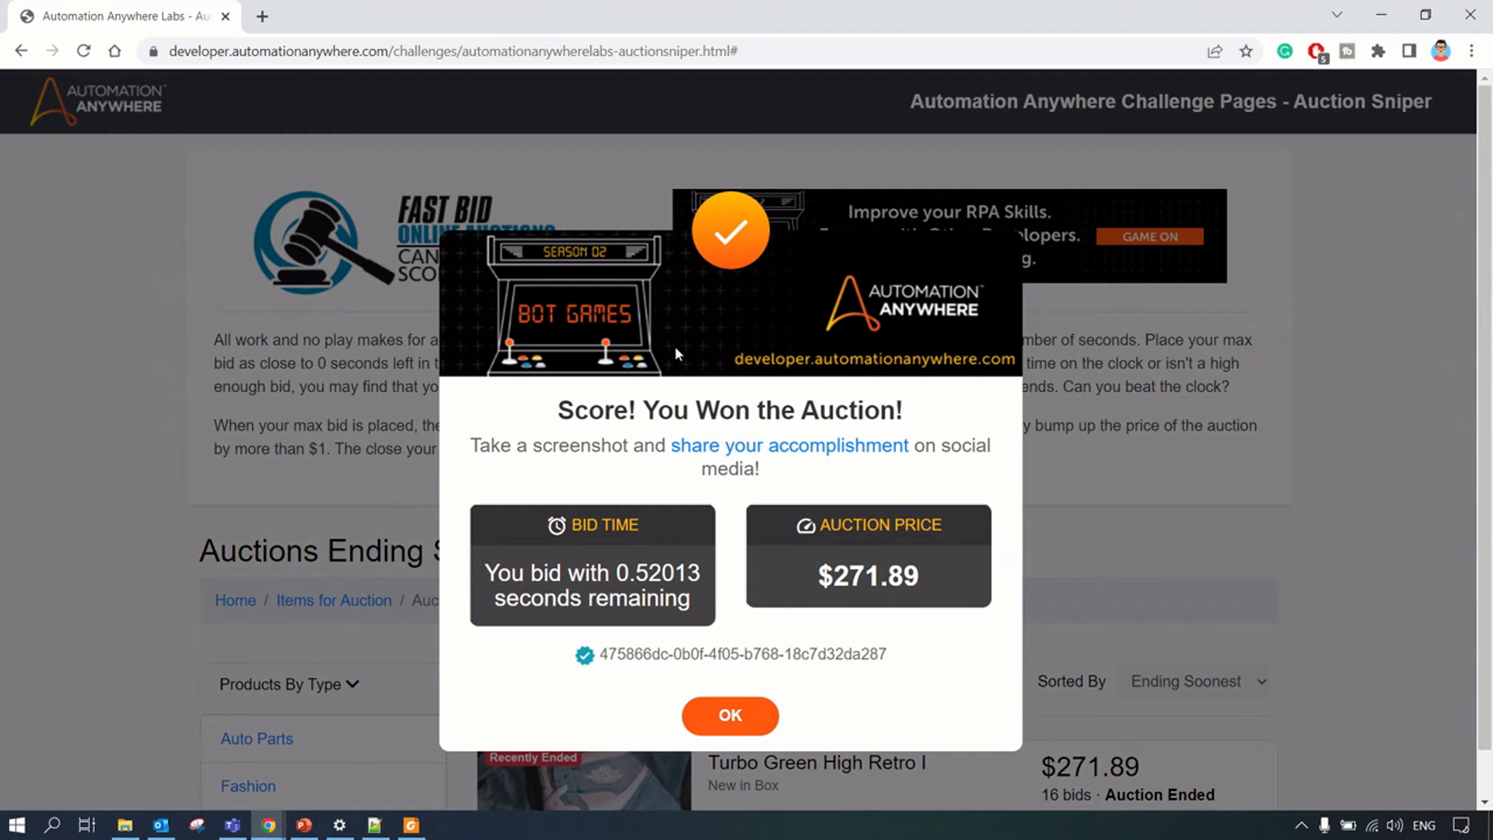
mouse_move(557, 606)
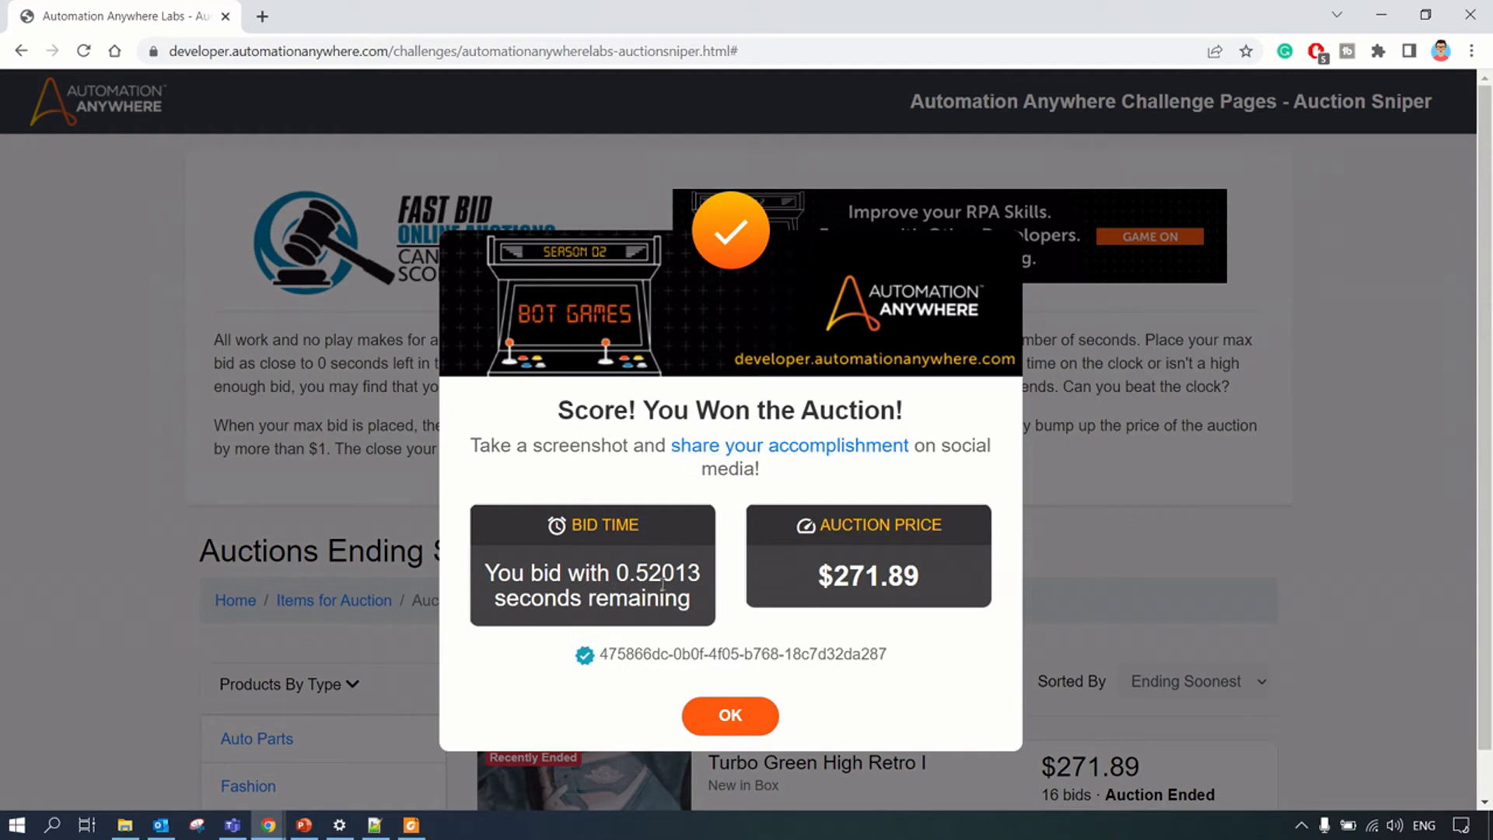
mouse_move(866, 586)
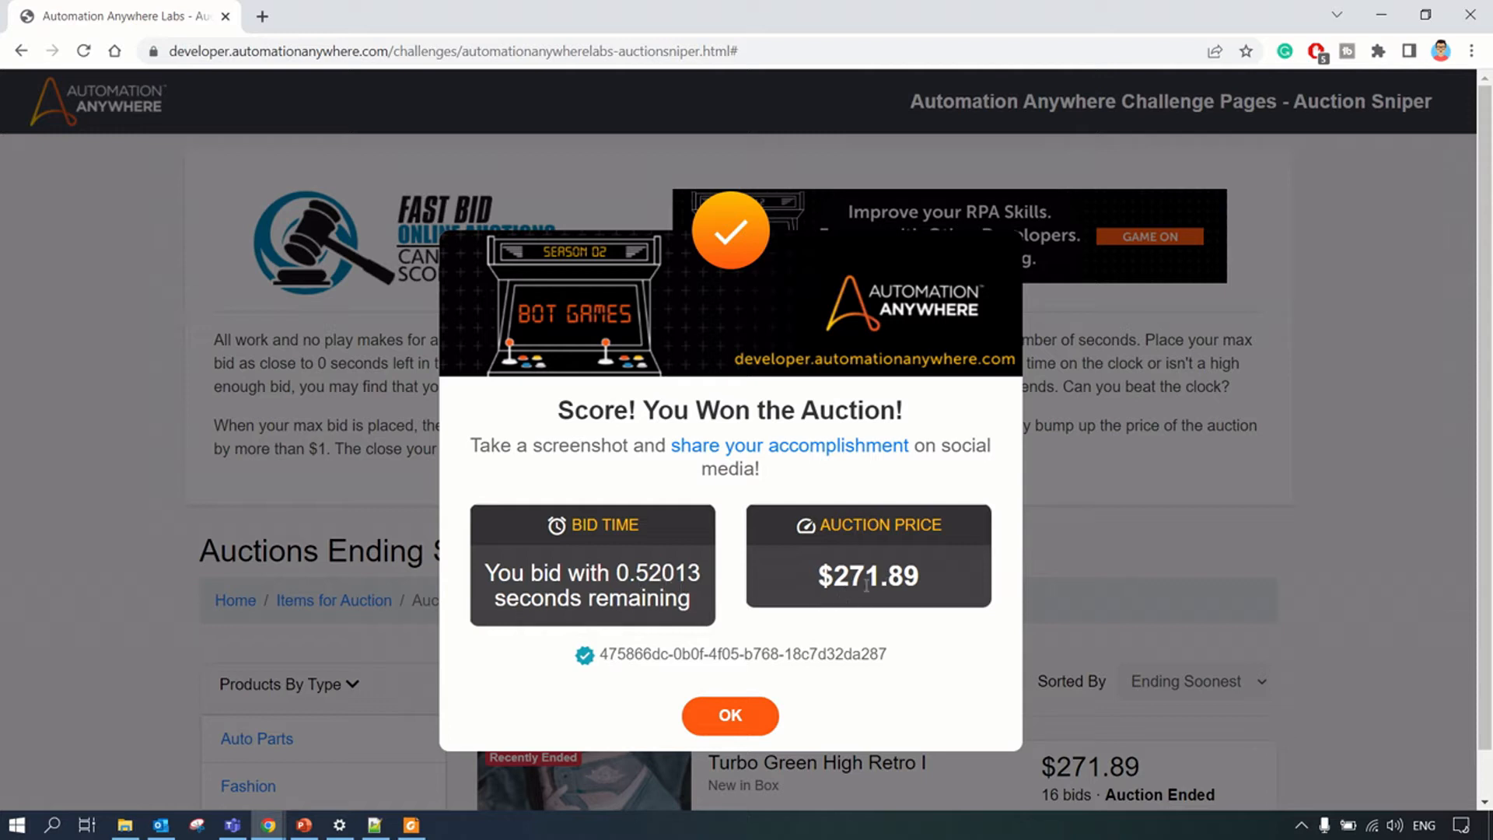
mouse_move(874, 612)
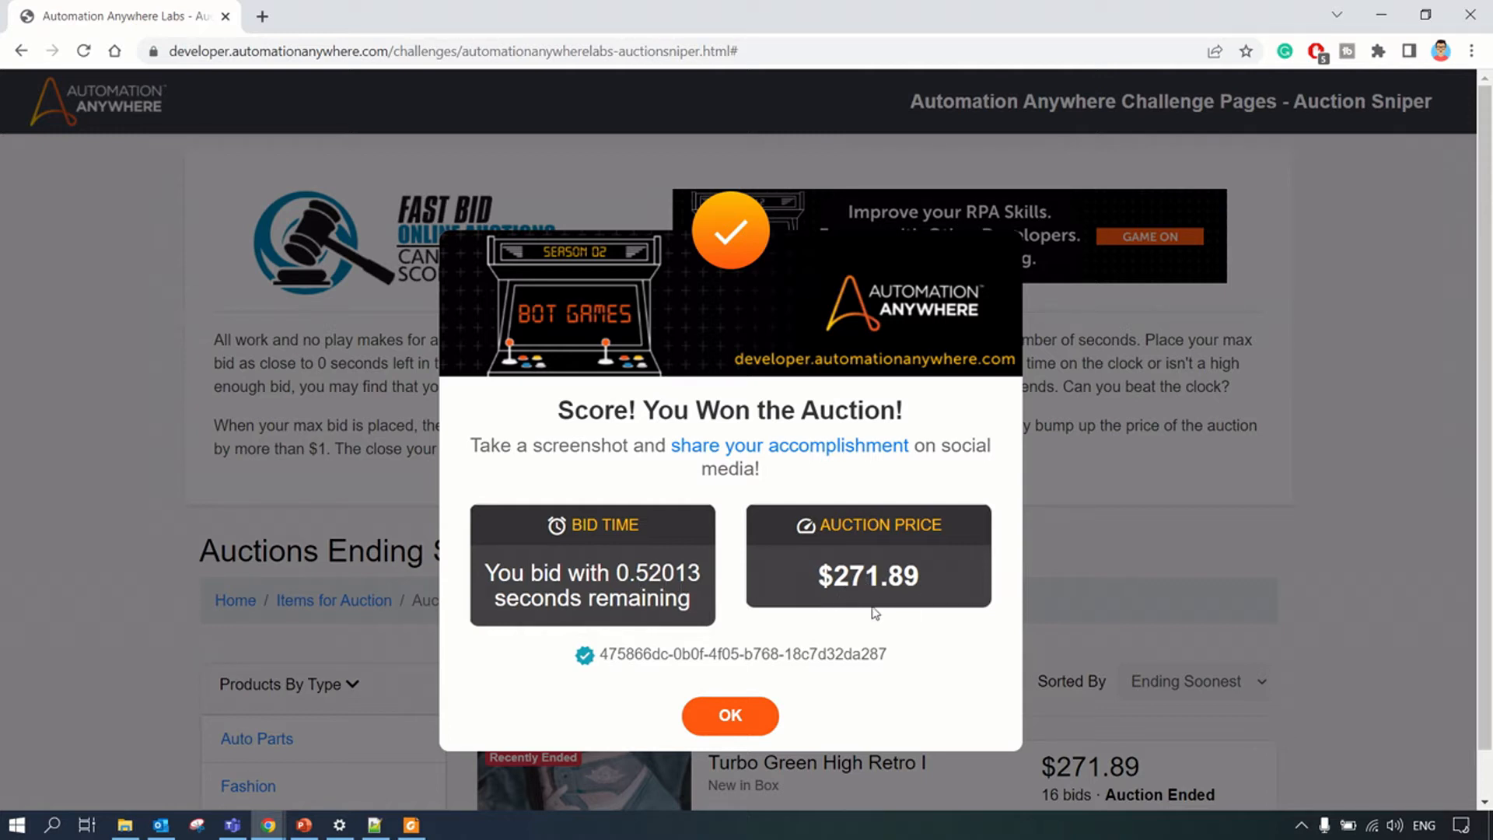
mouse_move(641, 475)
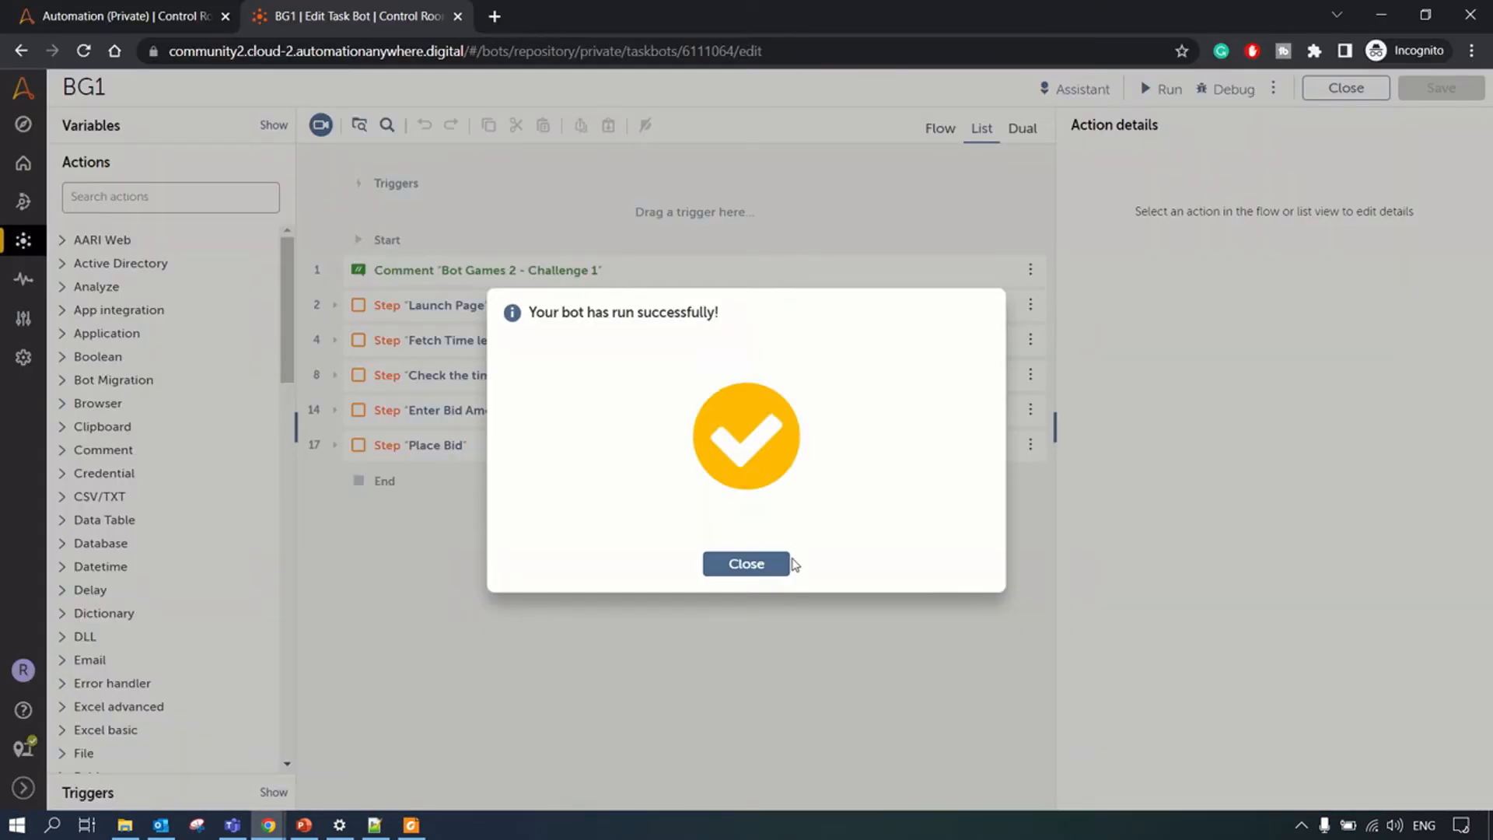
Step: Close the 'Your bot has run successfully!' dialog and expand the Launch Page step
left_click(746, 564)
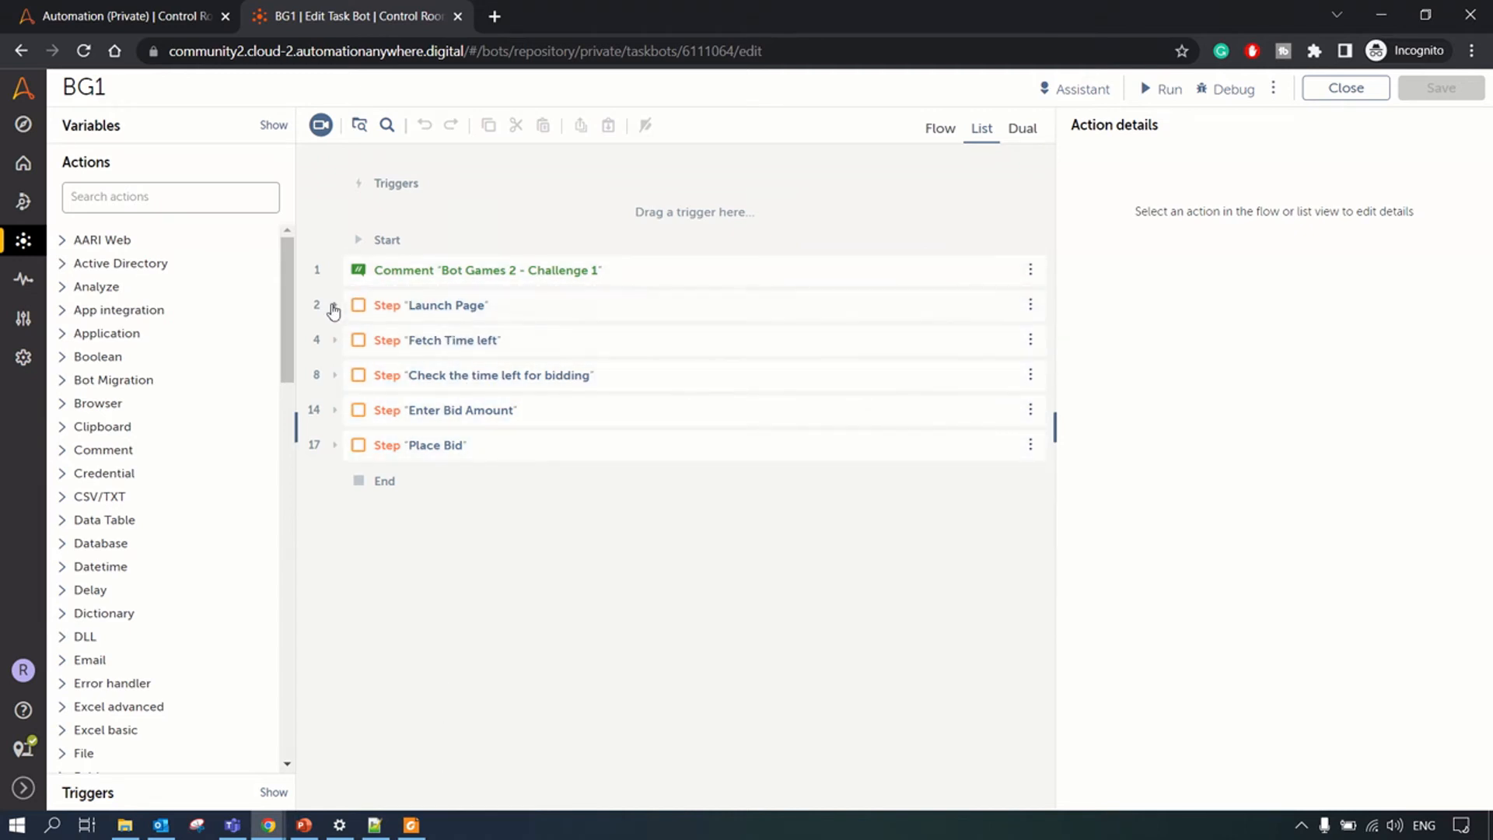
left_click(334, 307)
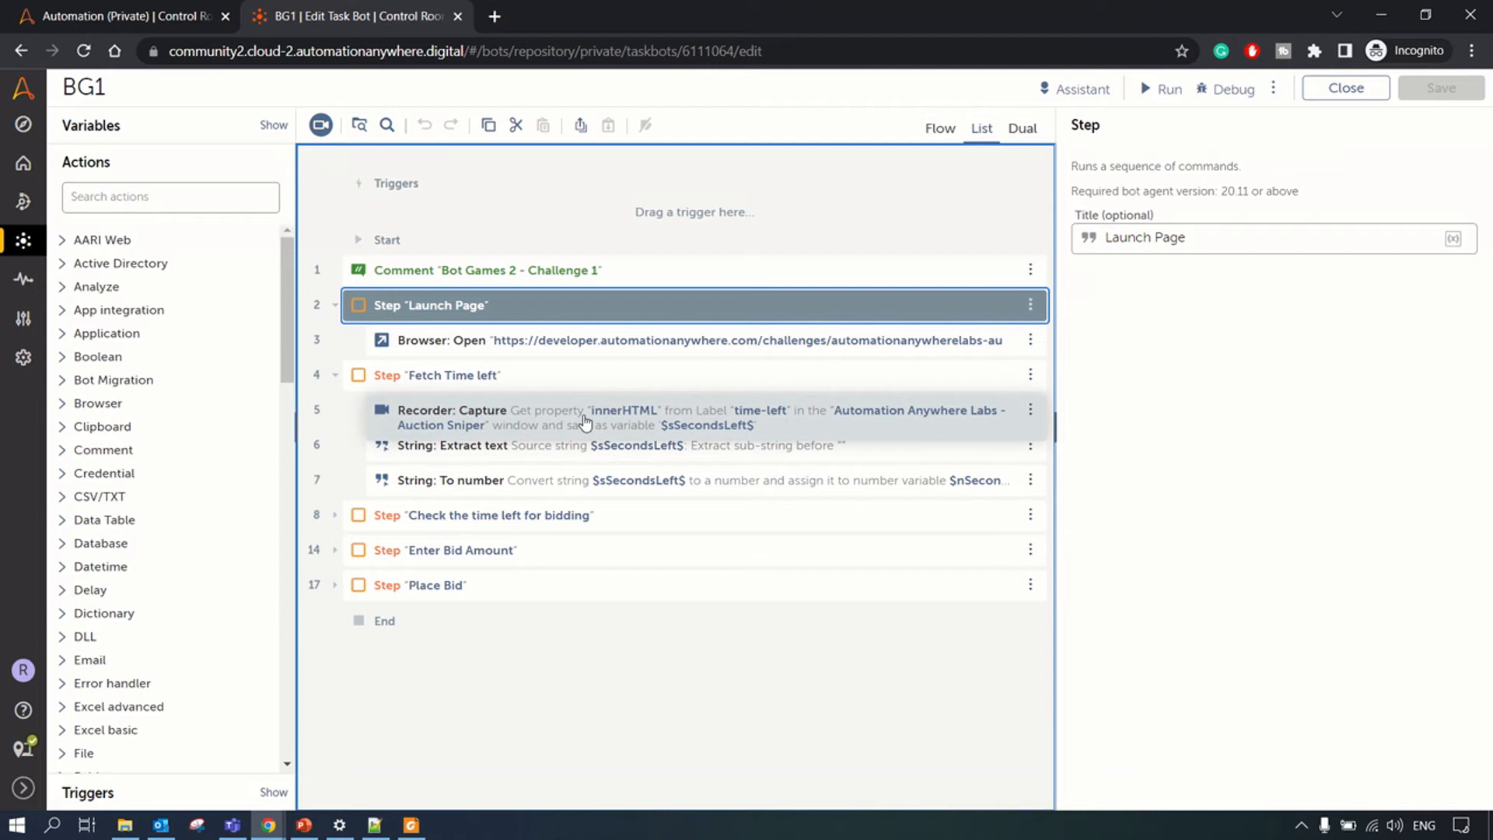
mouse_move(589, 415)
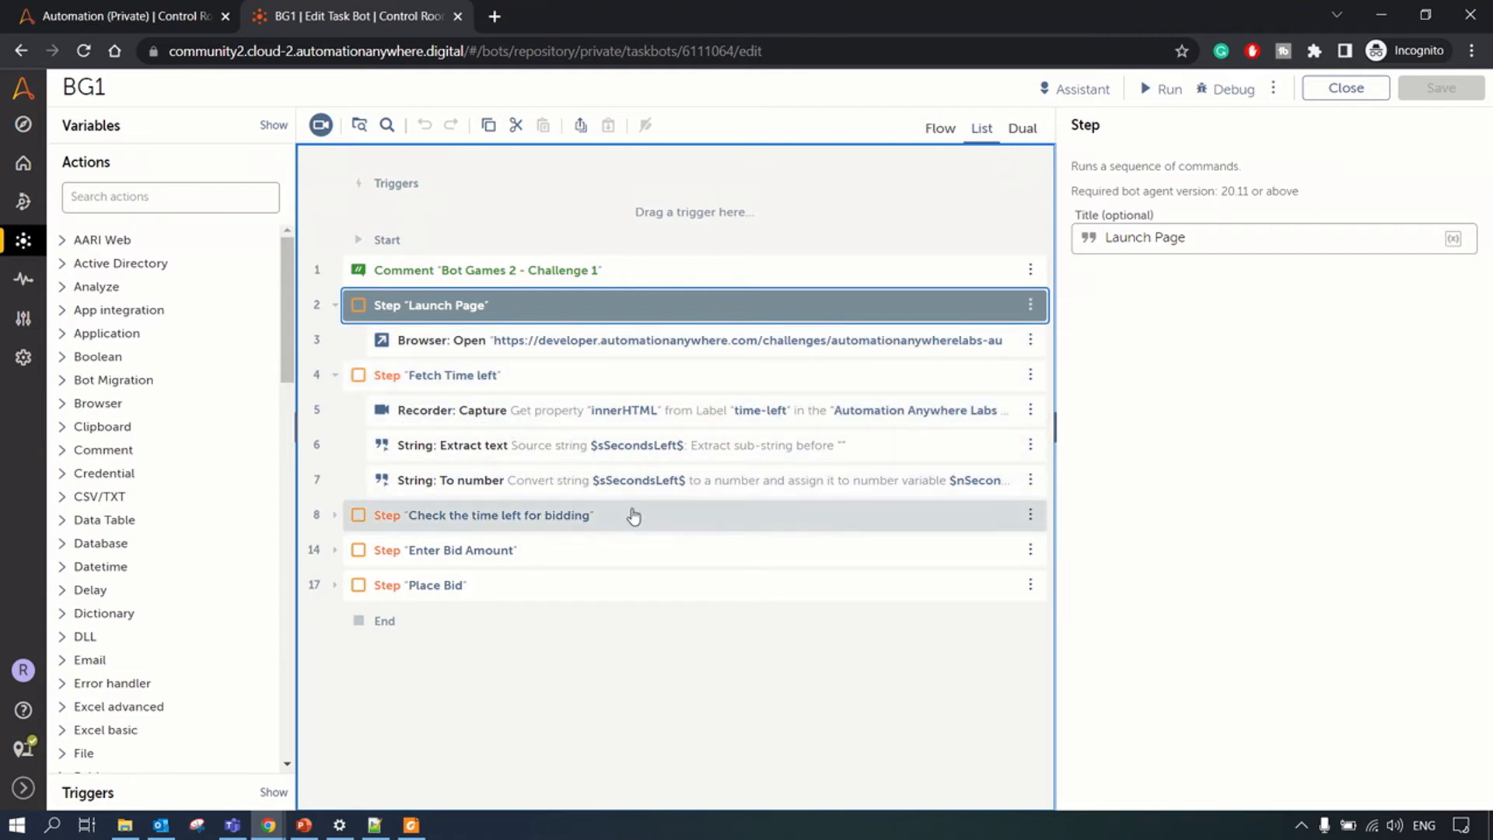
mouse_move(554, 410)
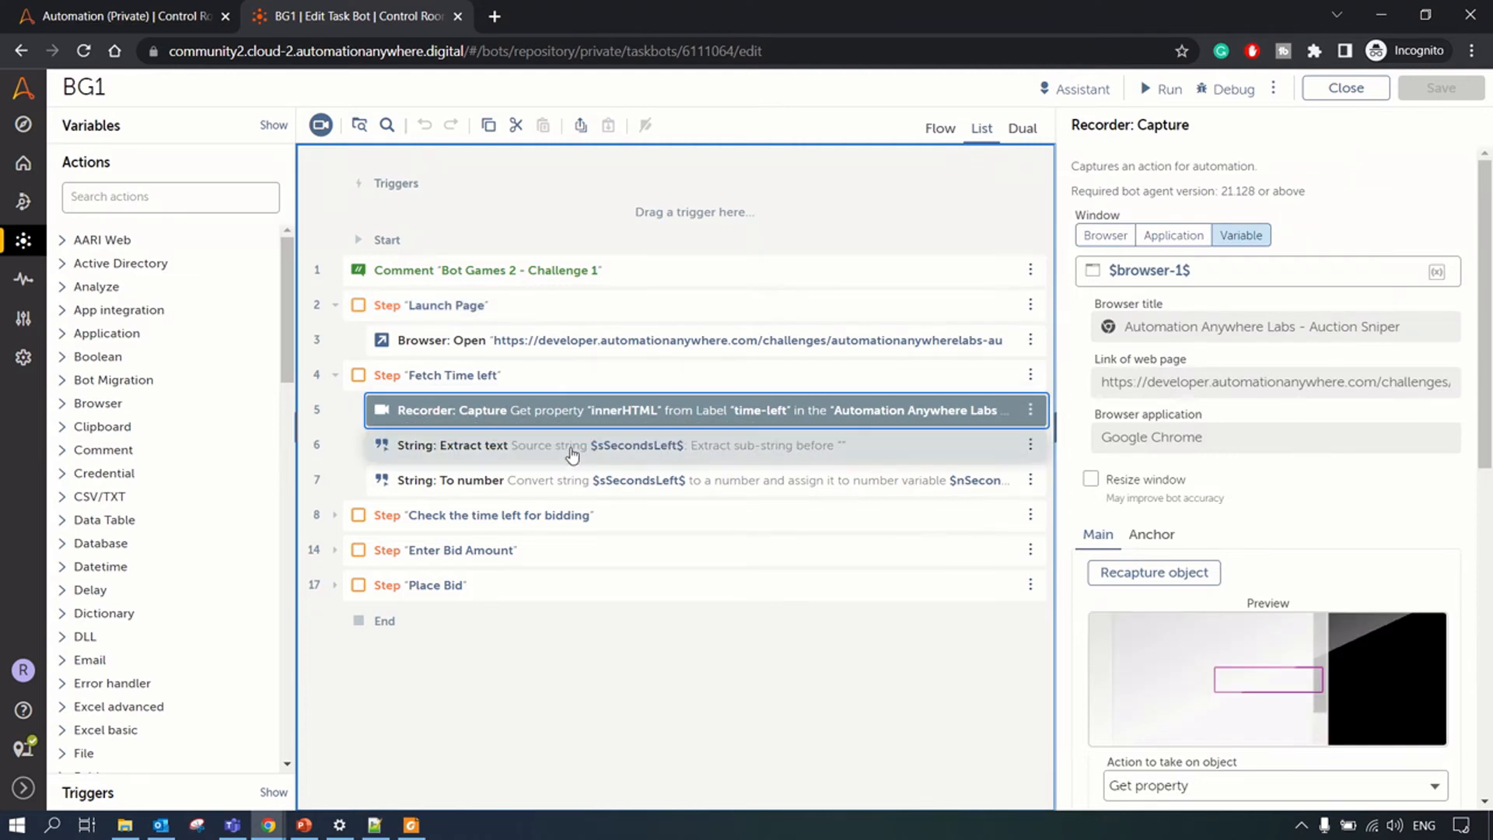
Step: Open the String: Extract text action ending before "seconds" in Fetch Time left
left_click(572, 445)
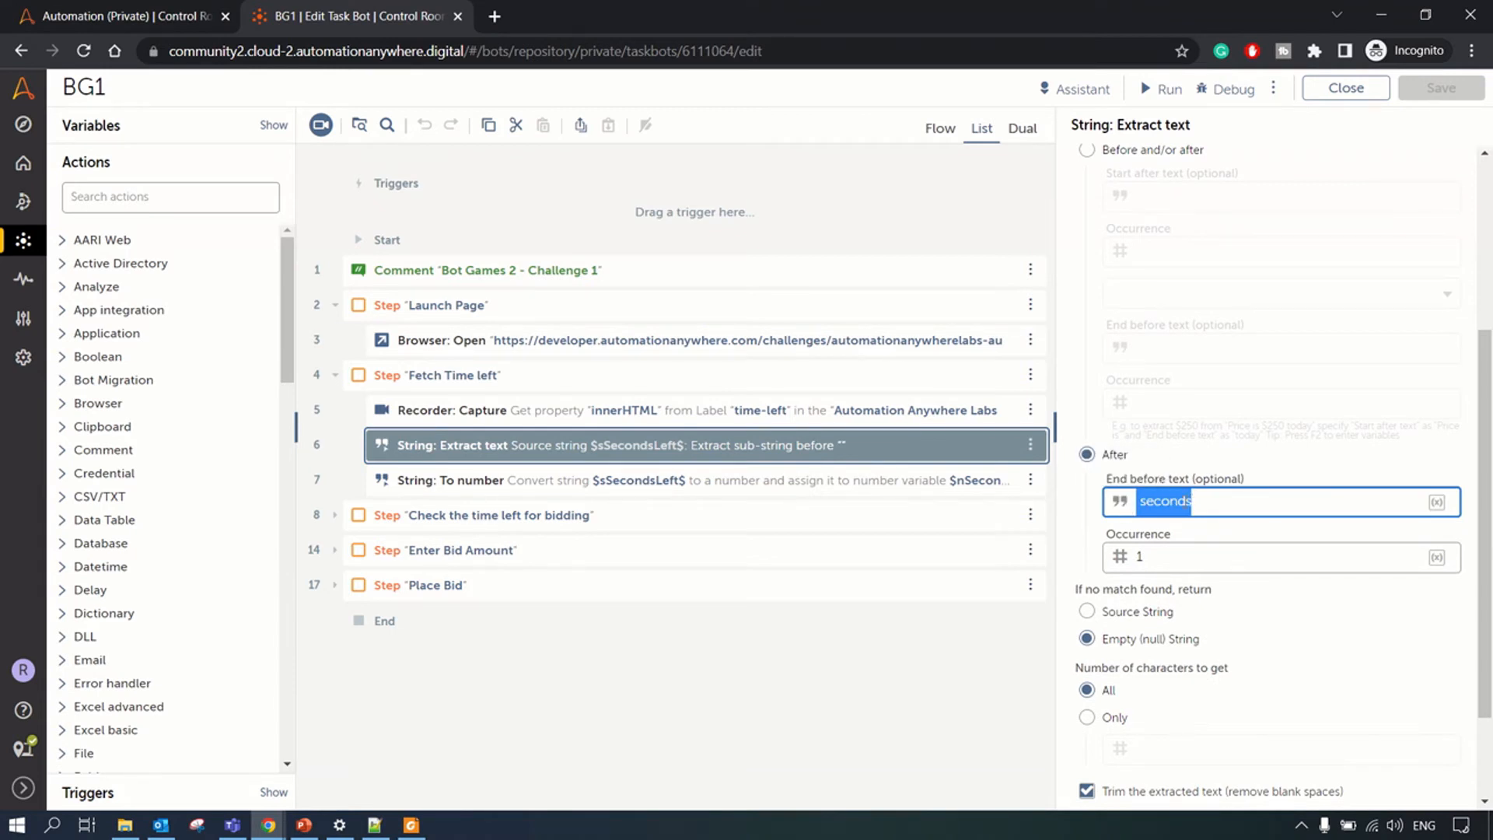
mouse_move(1207, 523)
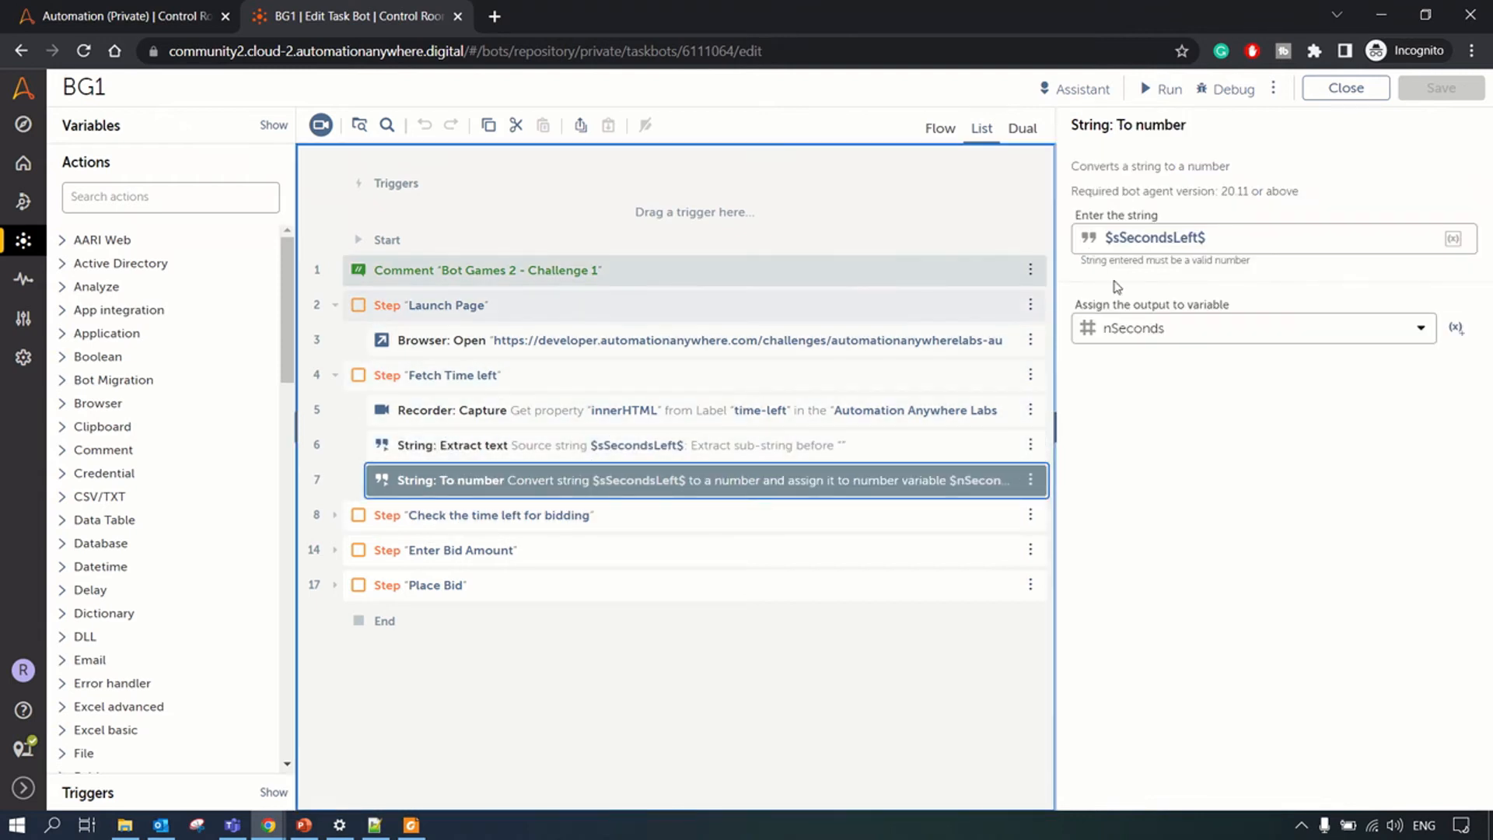
mouse_move(1113, 342)
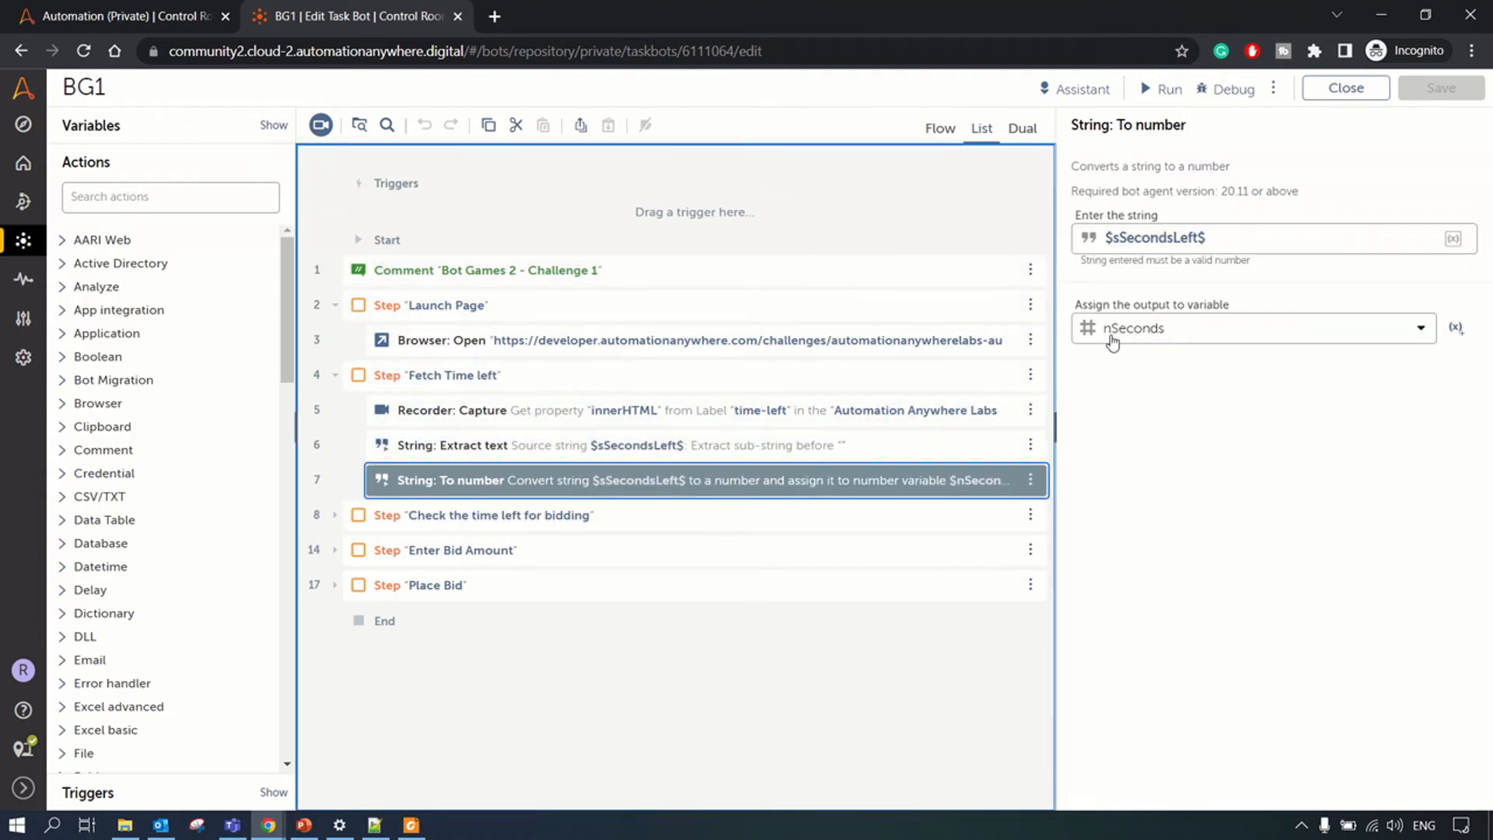
mouse_move(1189, 344)
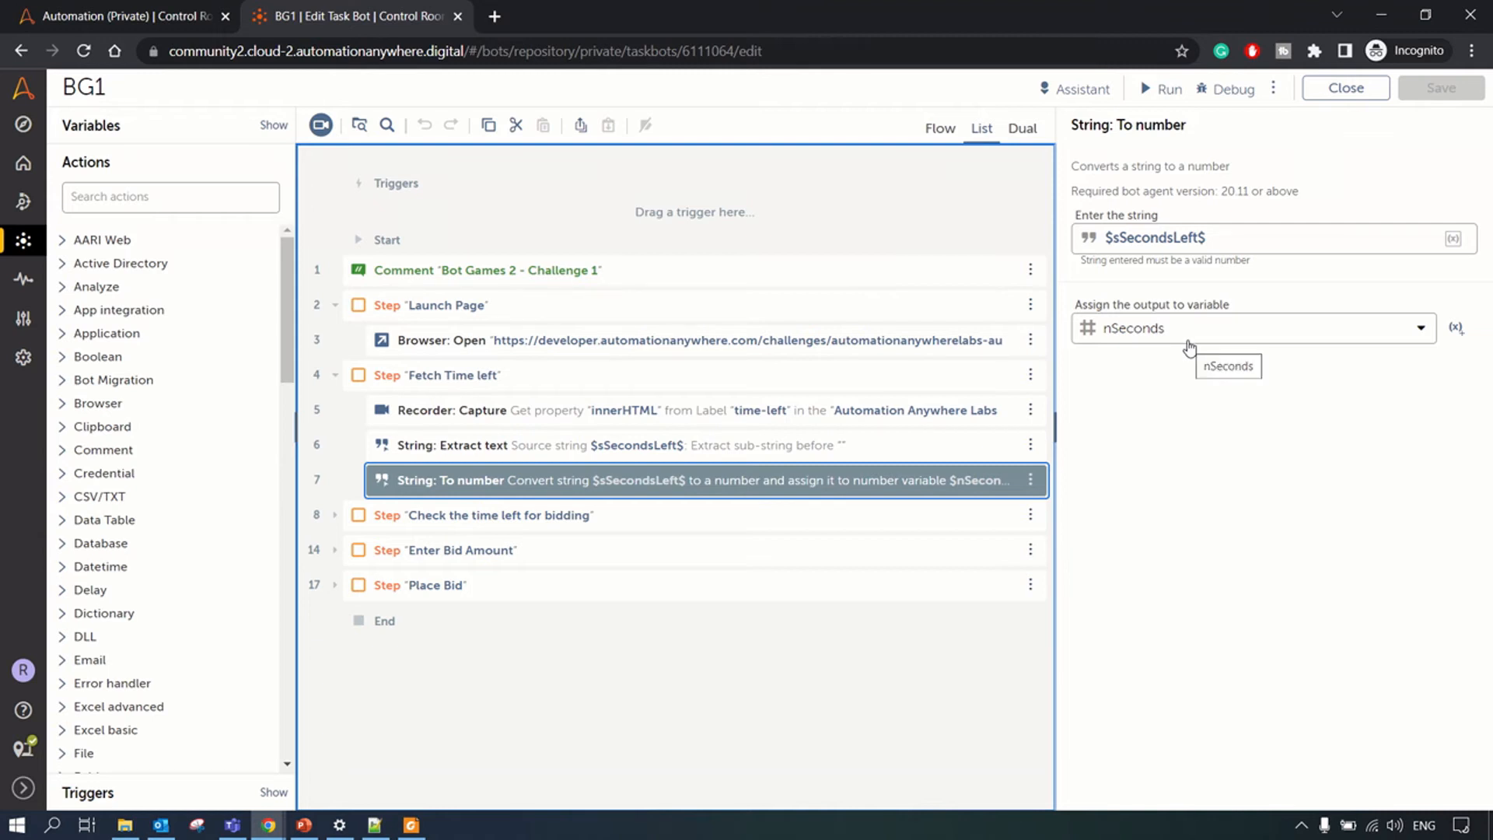
mouse_move(1159, 344)
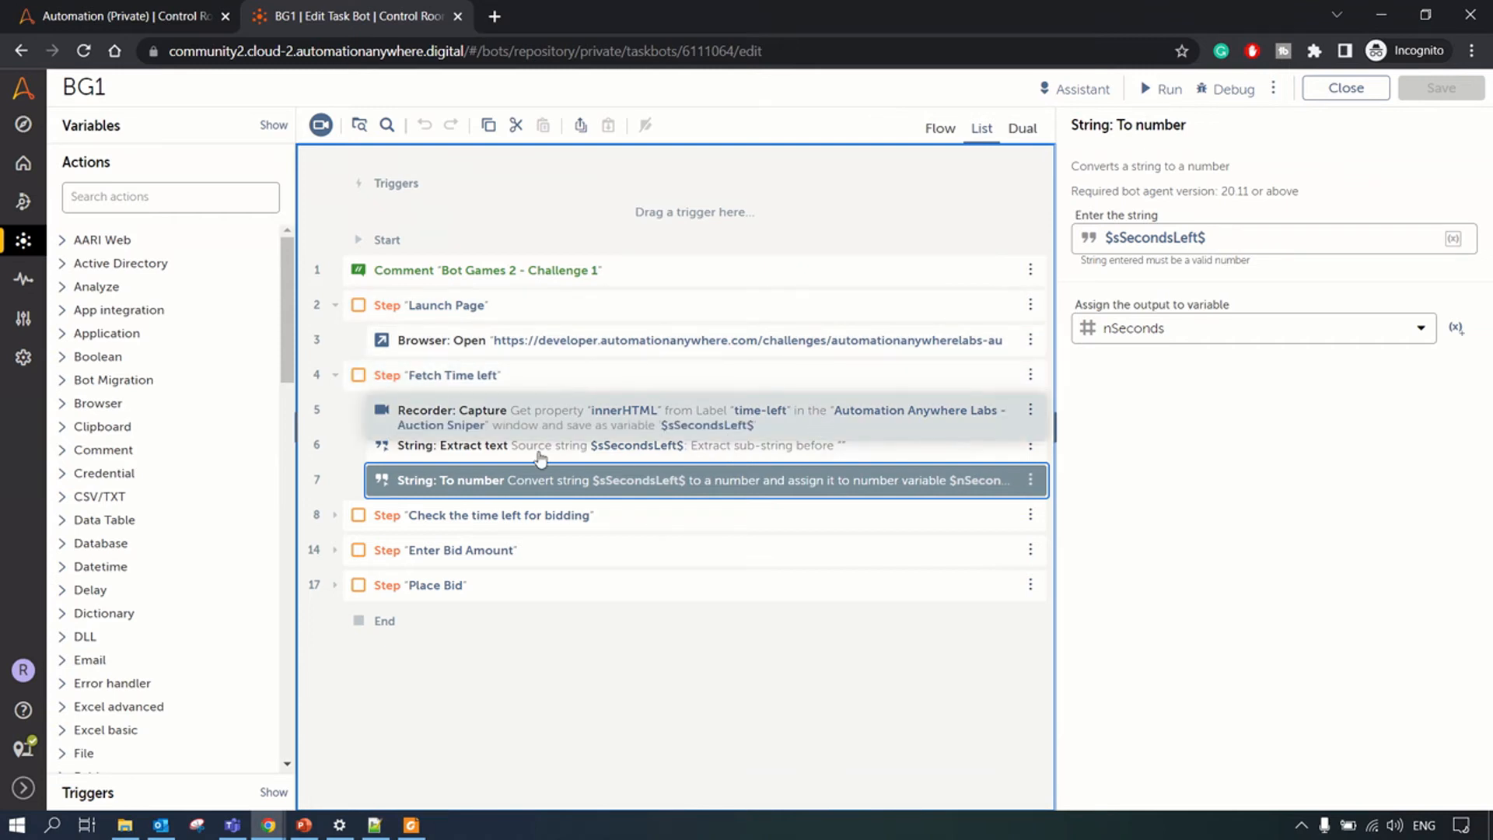
Step: Expand Check the time left for bidding and view its capture and while-nSeconds-greater-than-1 condition
left_click(335, 516)
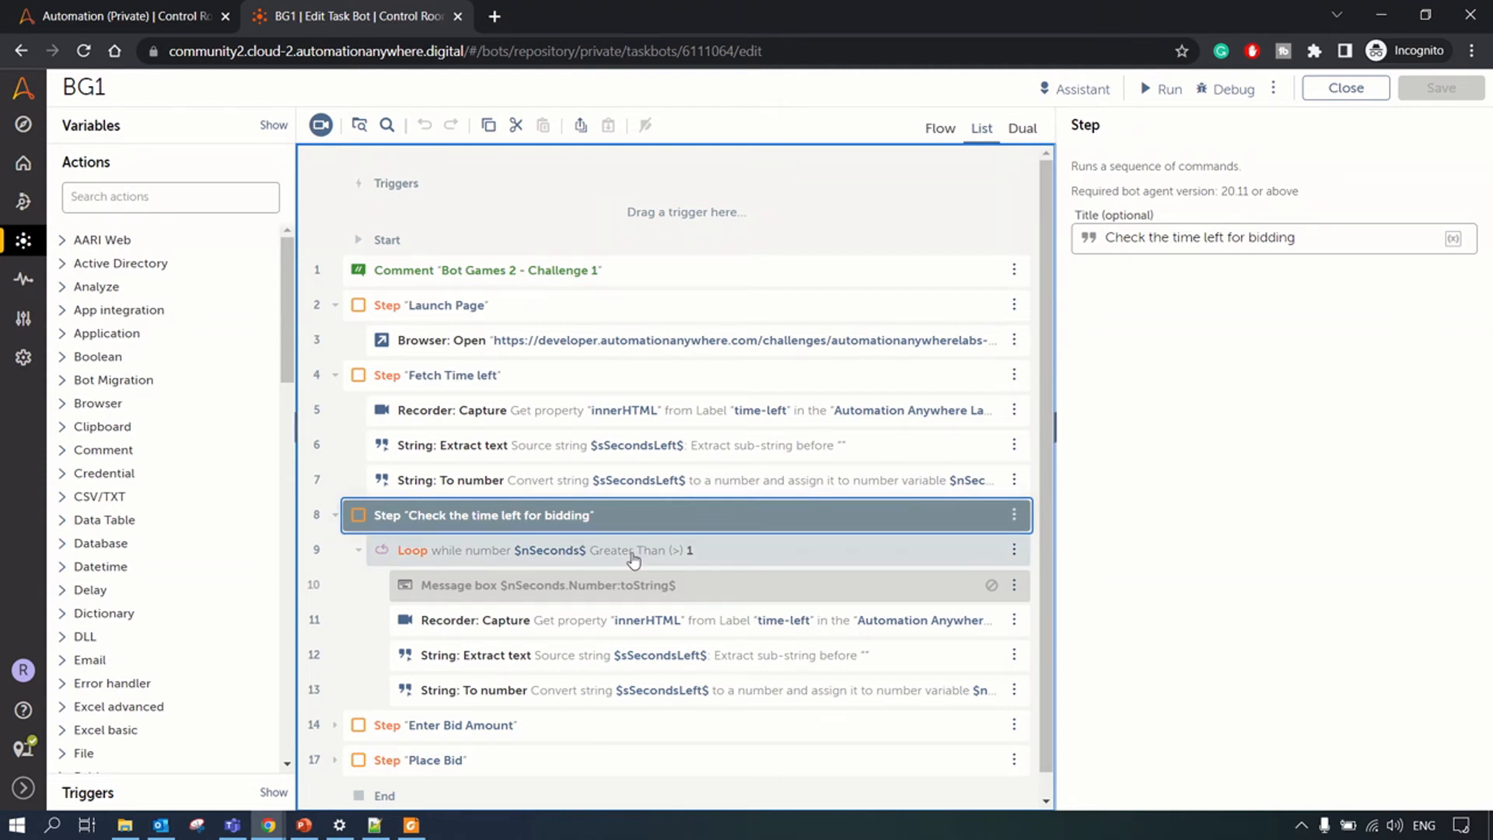
mouse_move(637, 580)
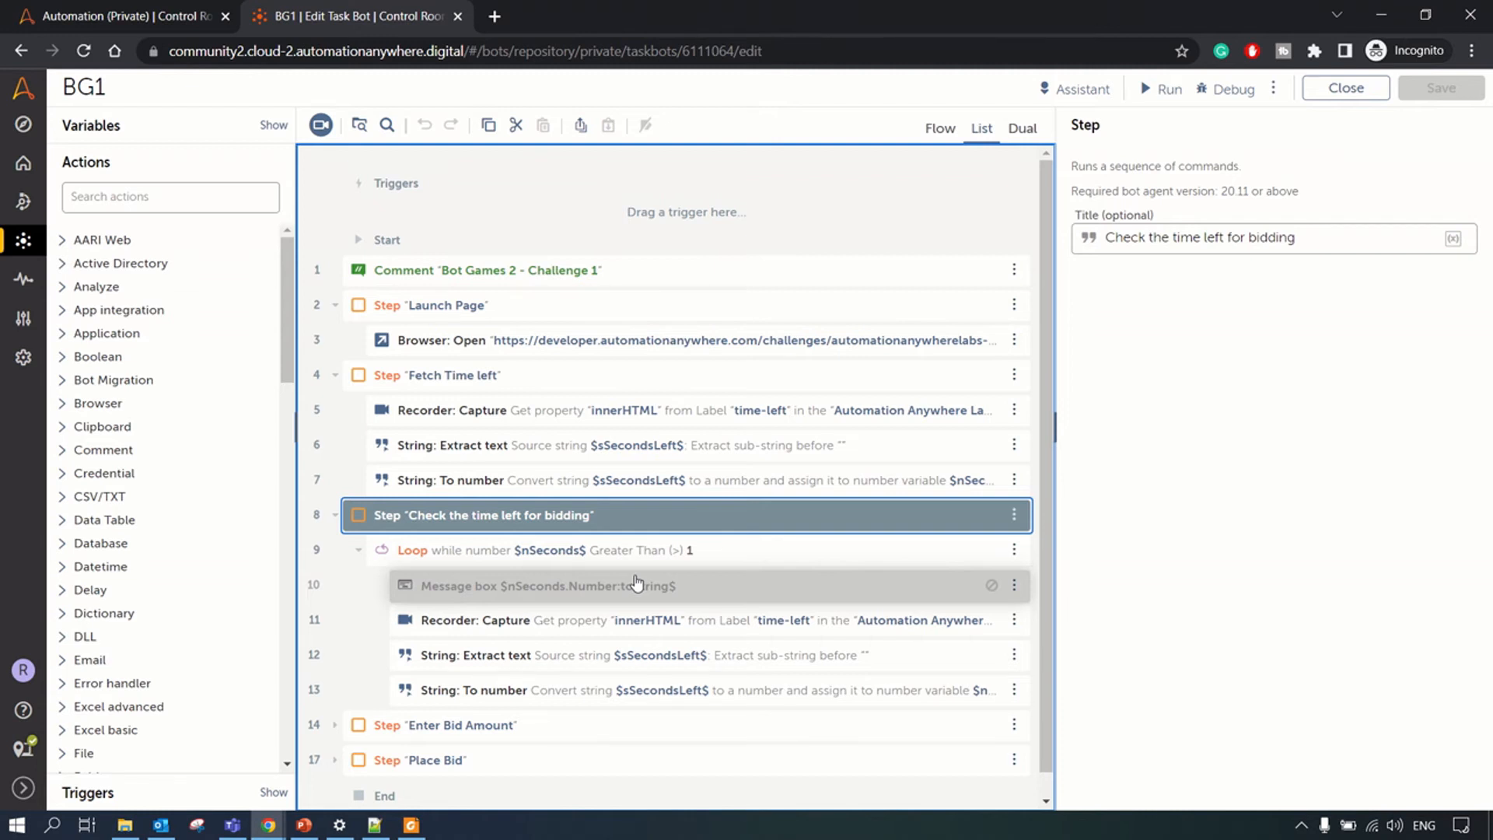
mouse_move(600, 559)
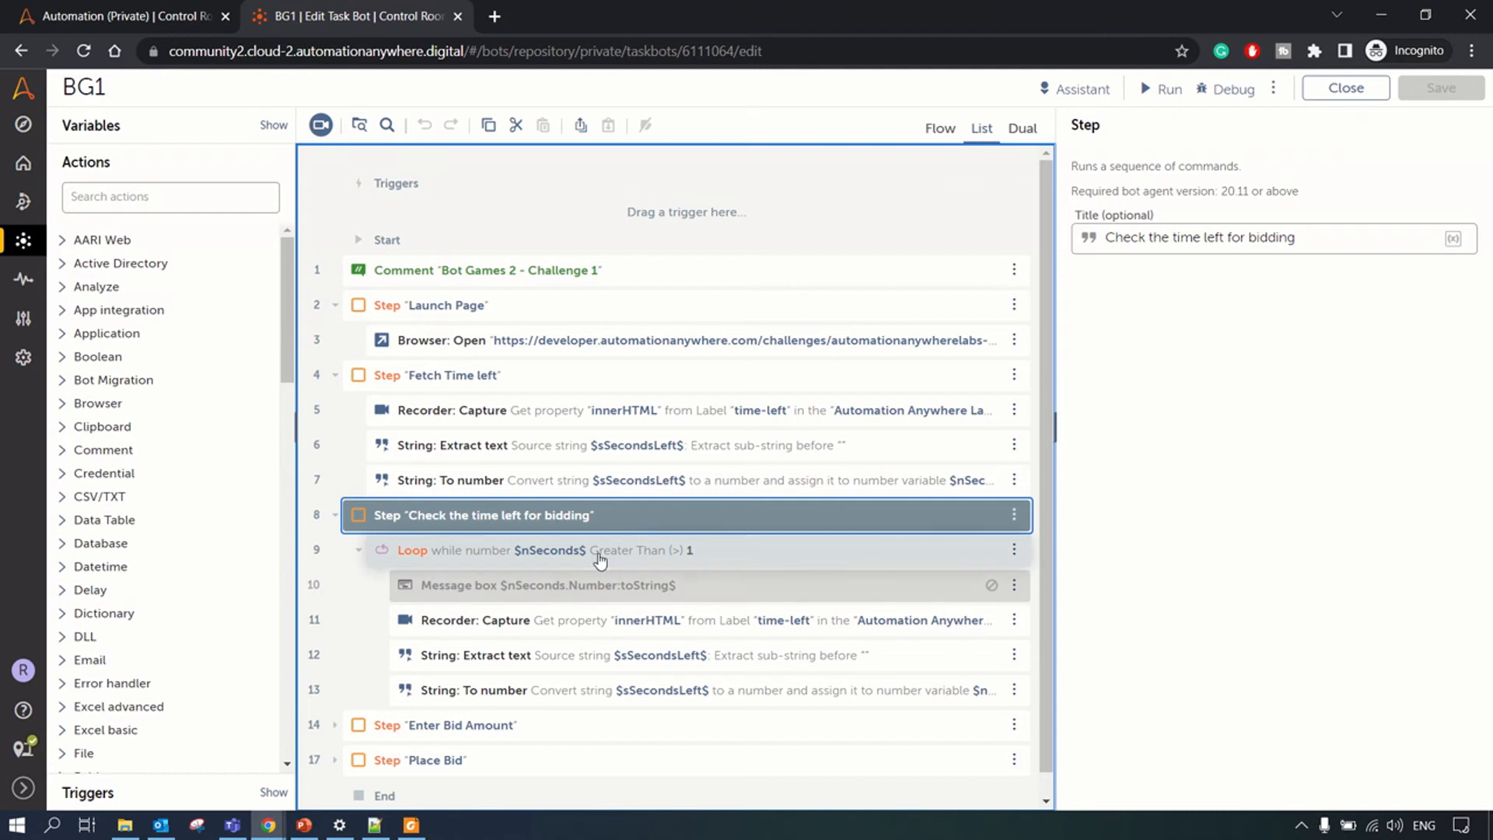
mouse_move(691, 569)
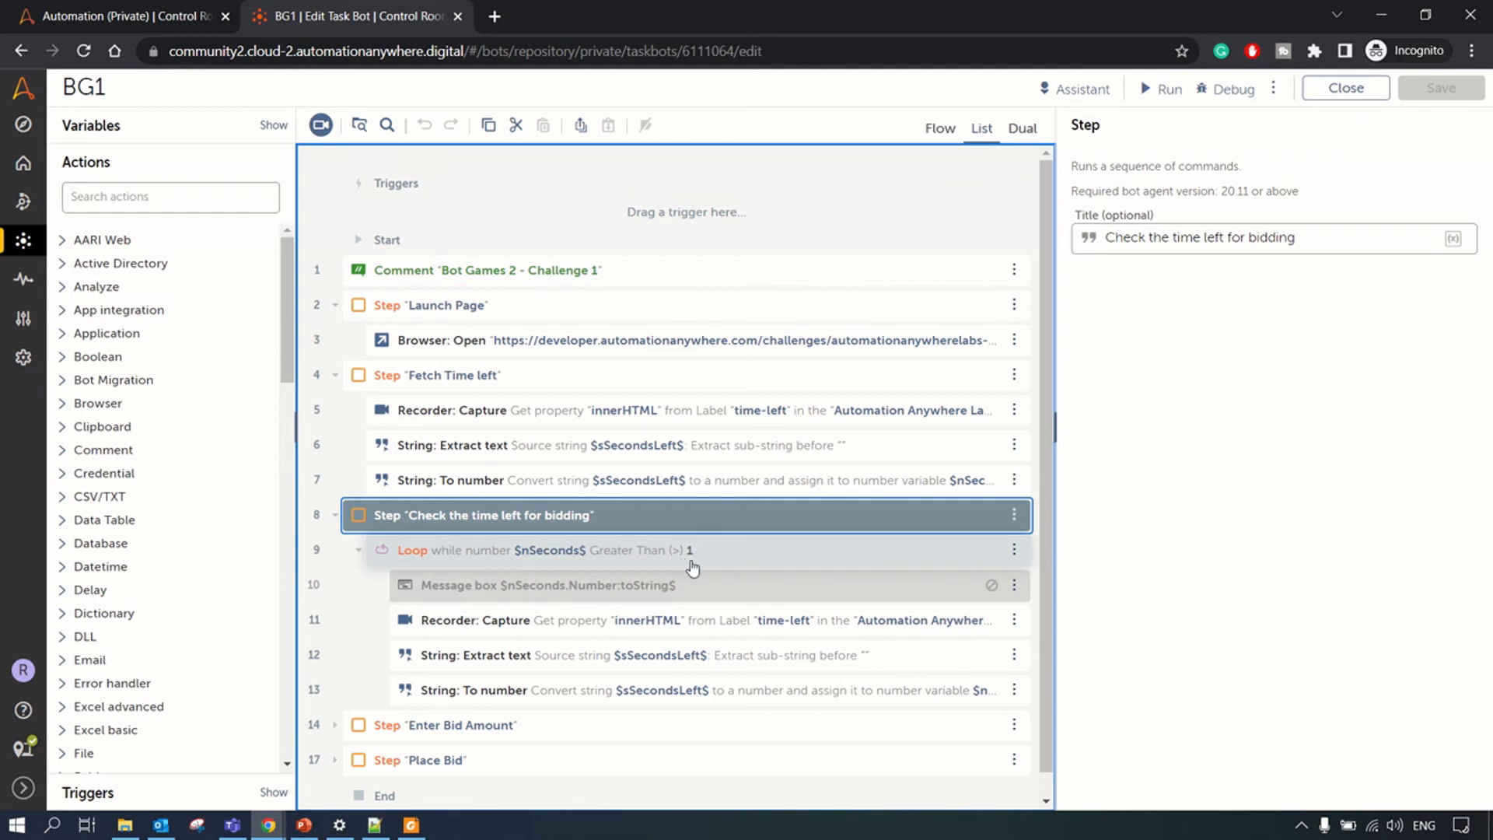
mouse_move(493, 624)
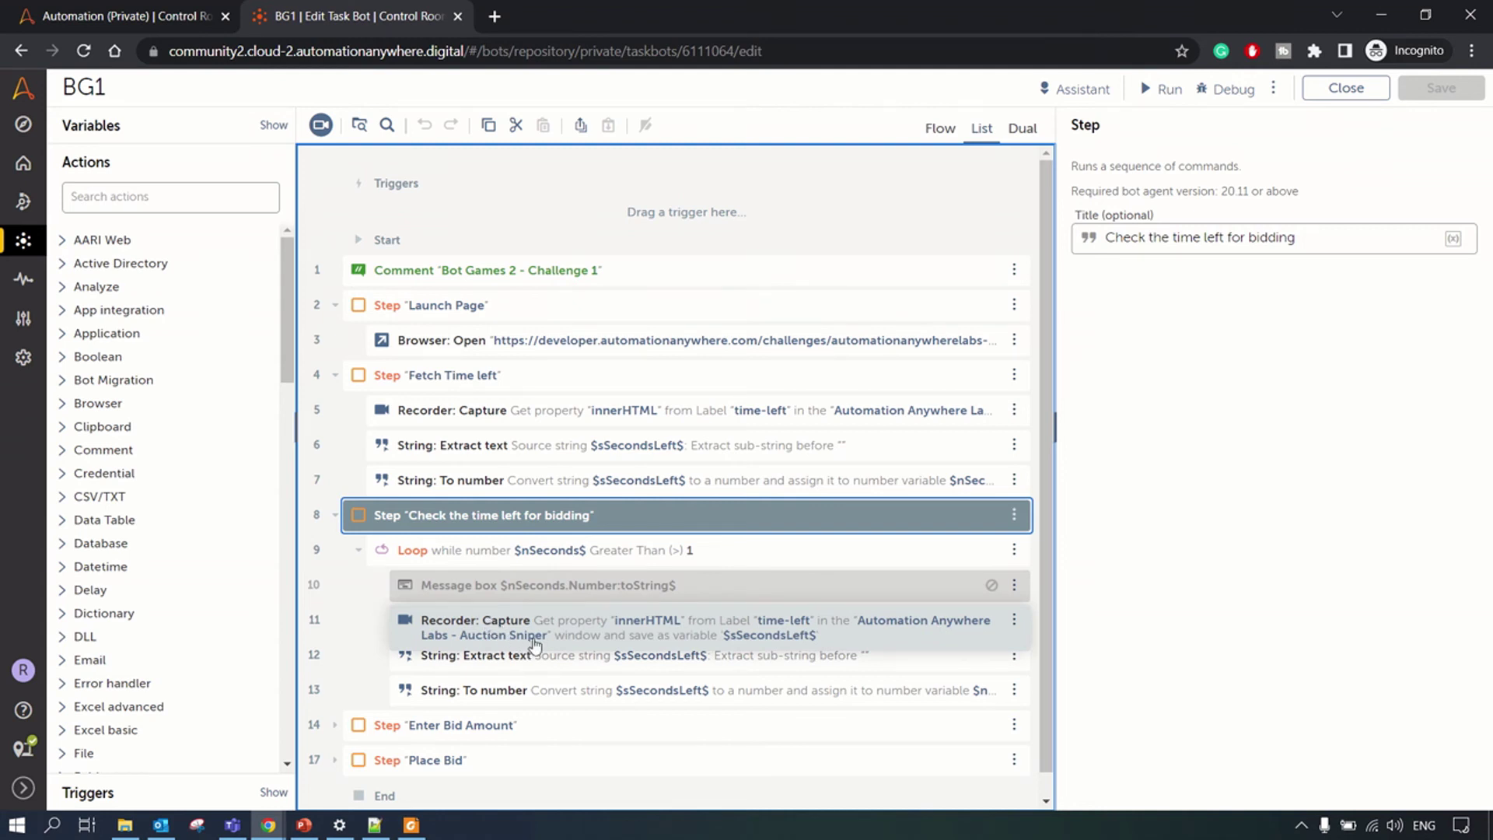
left_click(674, 620)
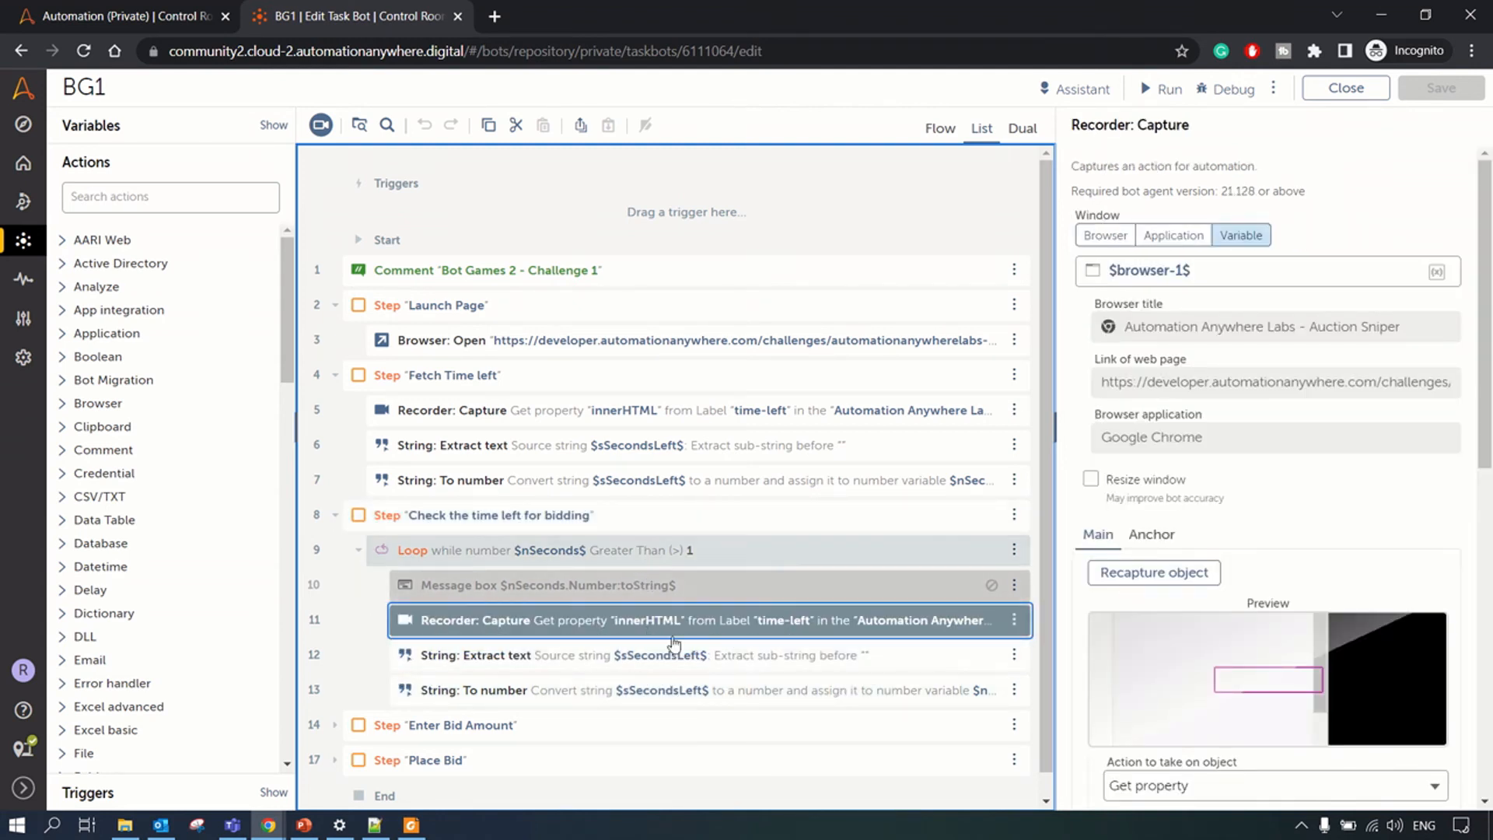
left_click(542, 549)
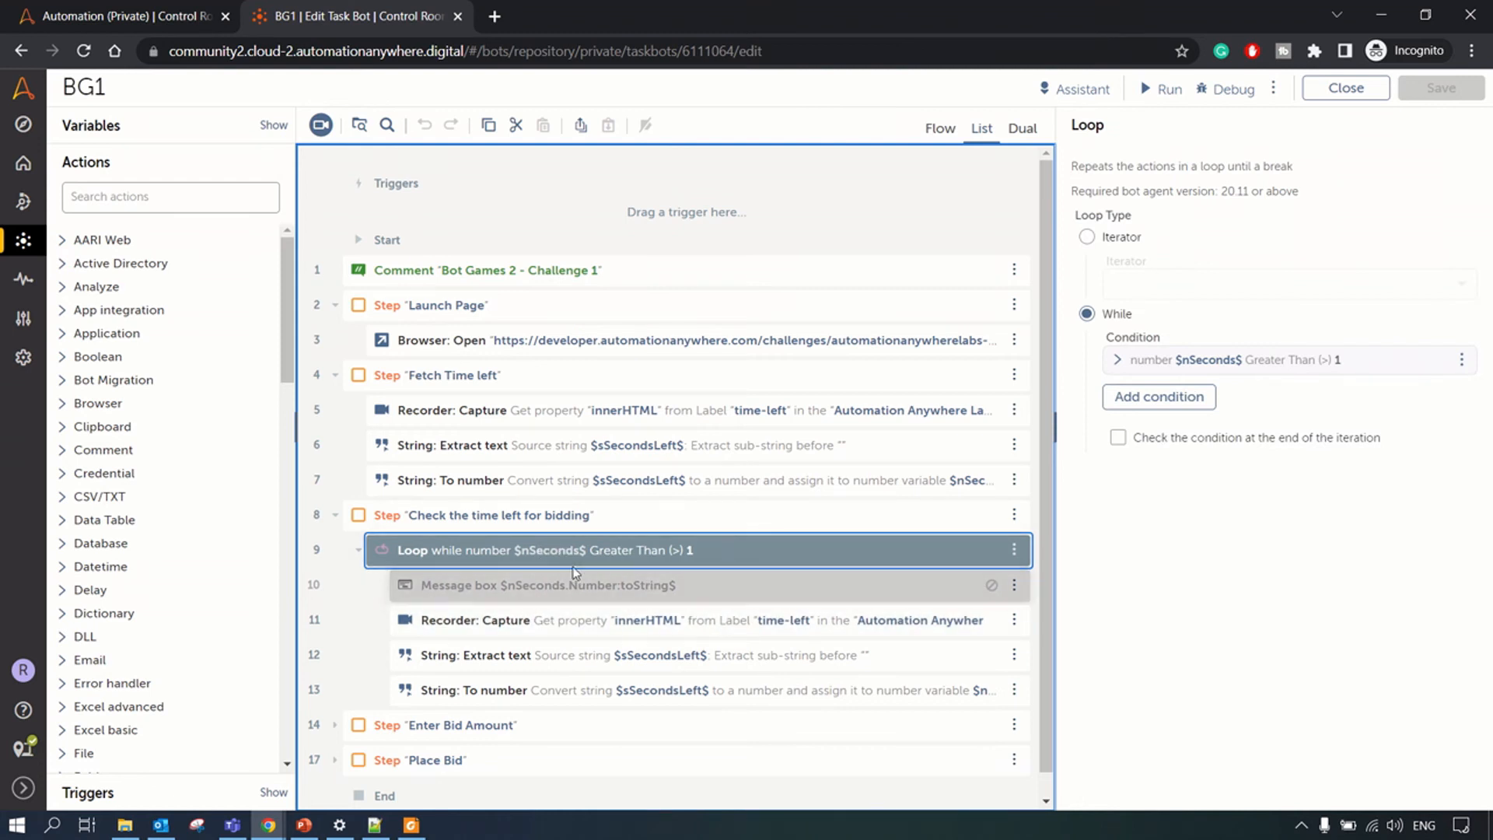
mouse_move(579, 571)
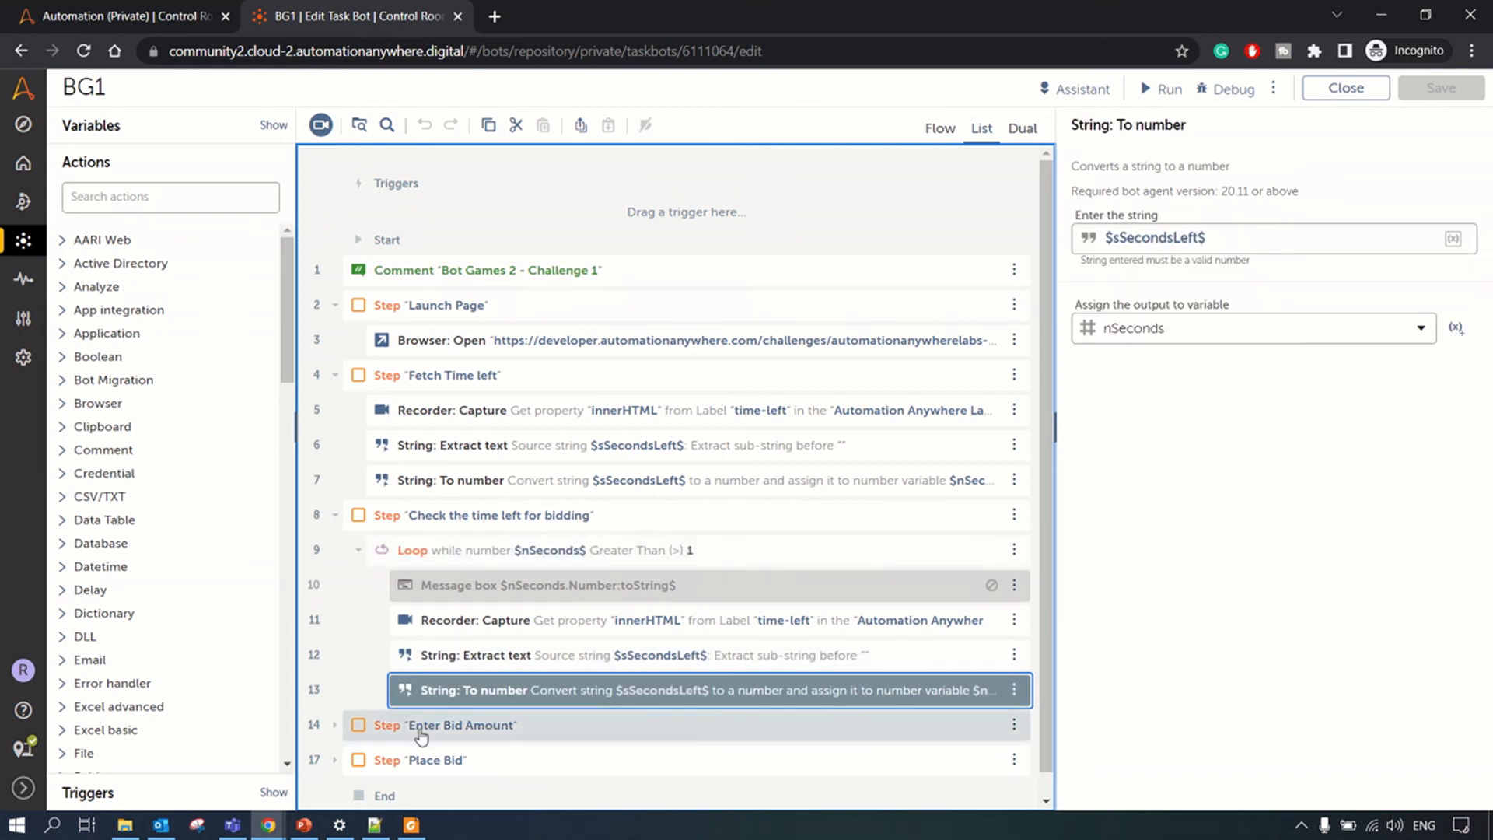
mouse_move(336, 733)
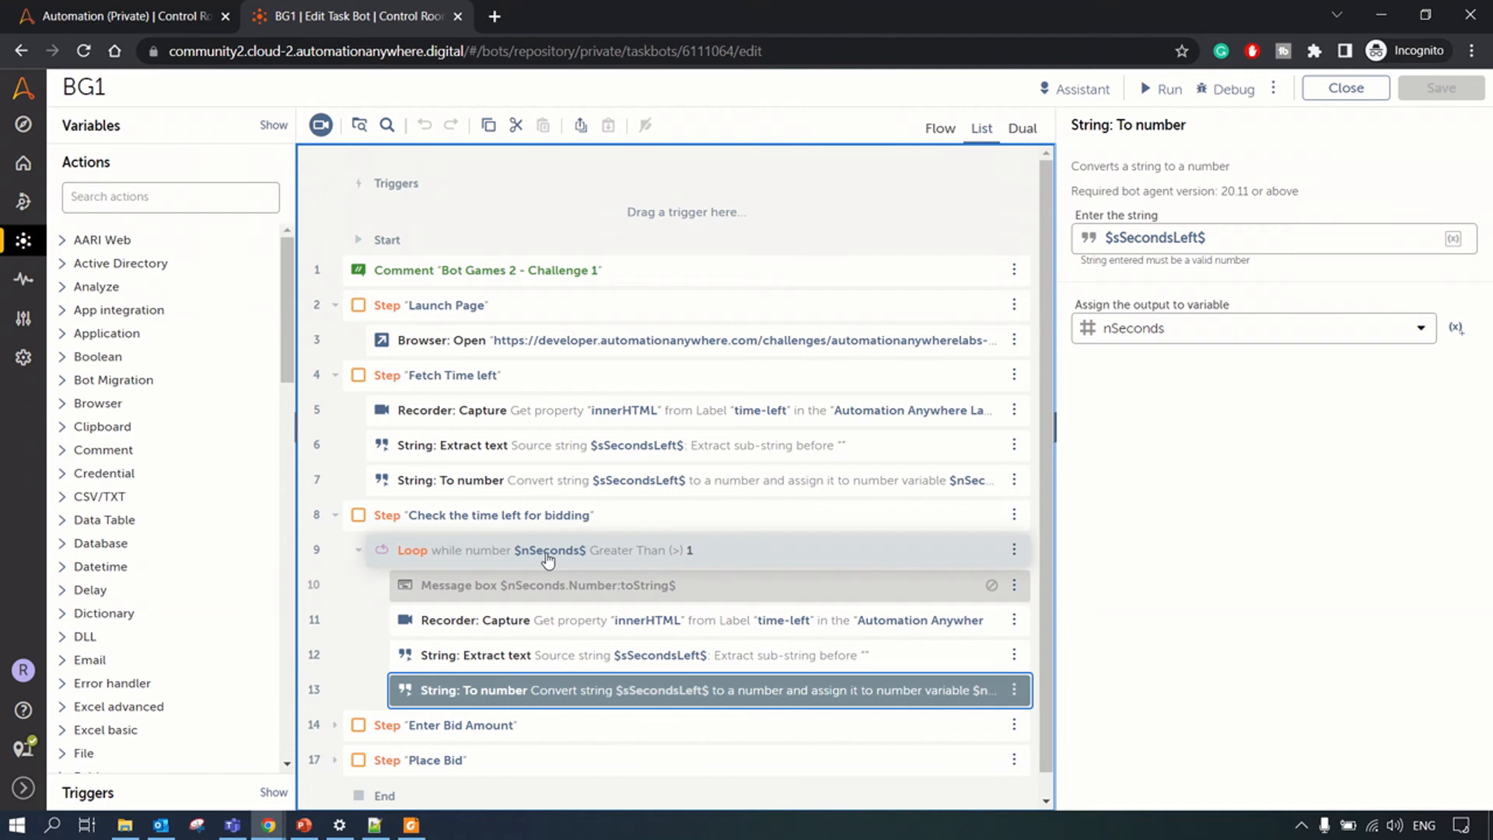
mouse_move(373, 688)
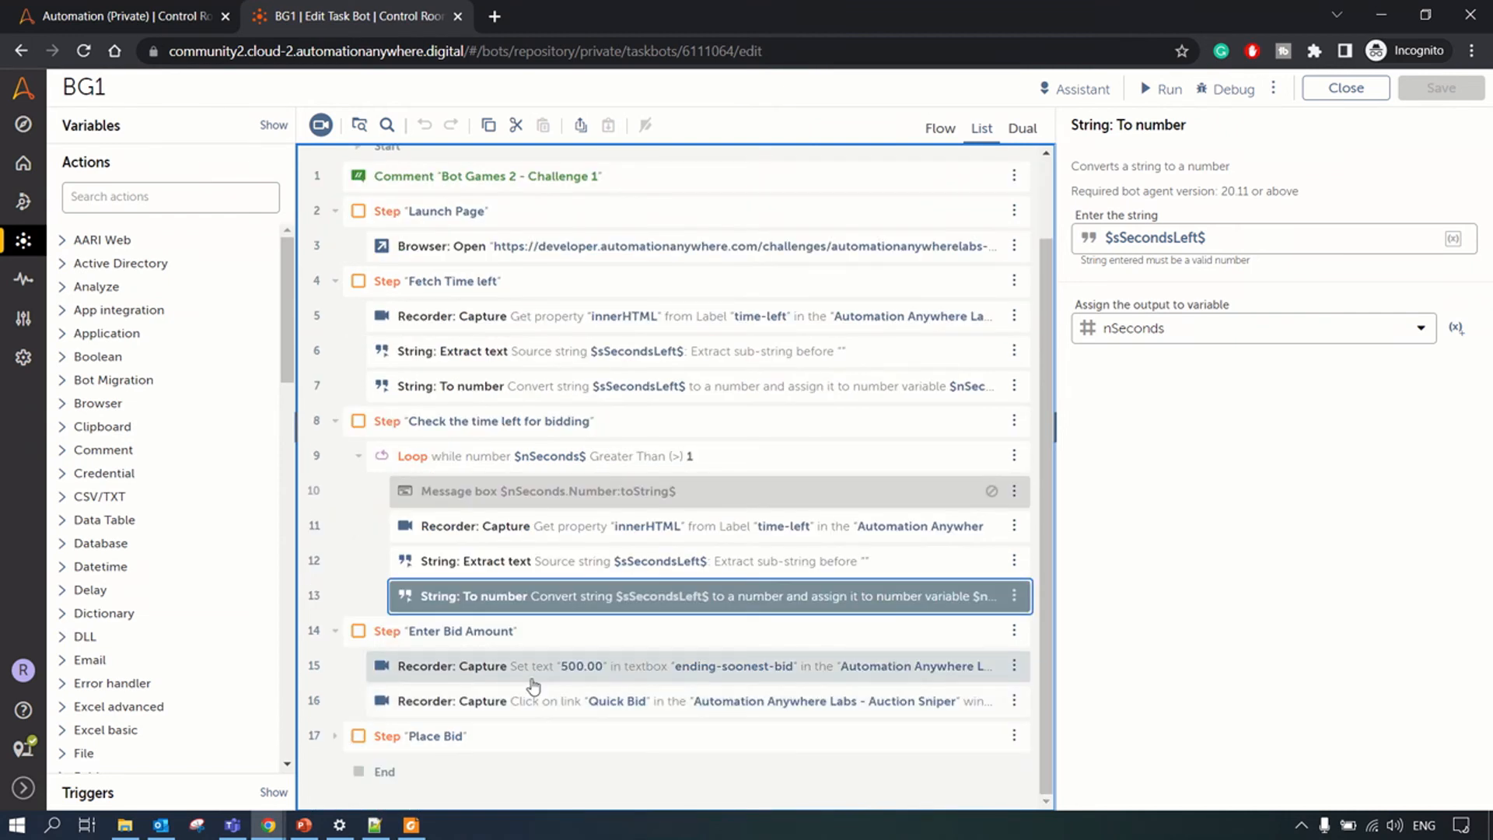
Step: Review the capture action that enters 500.00 as the bid, then select Place Bid
left_click(532, 667)
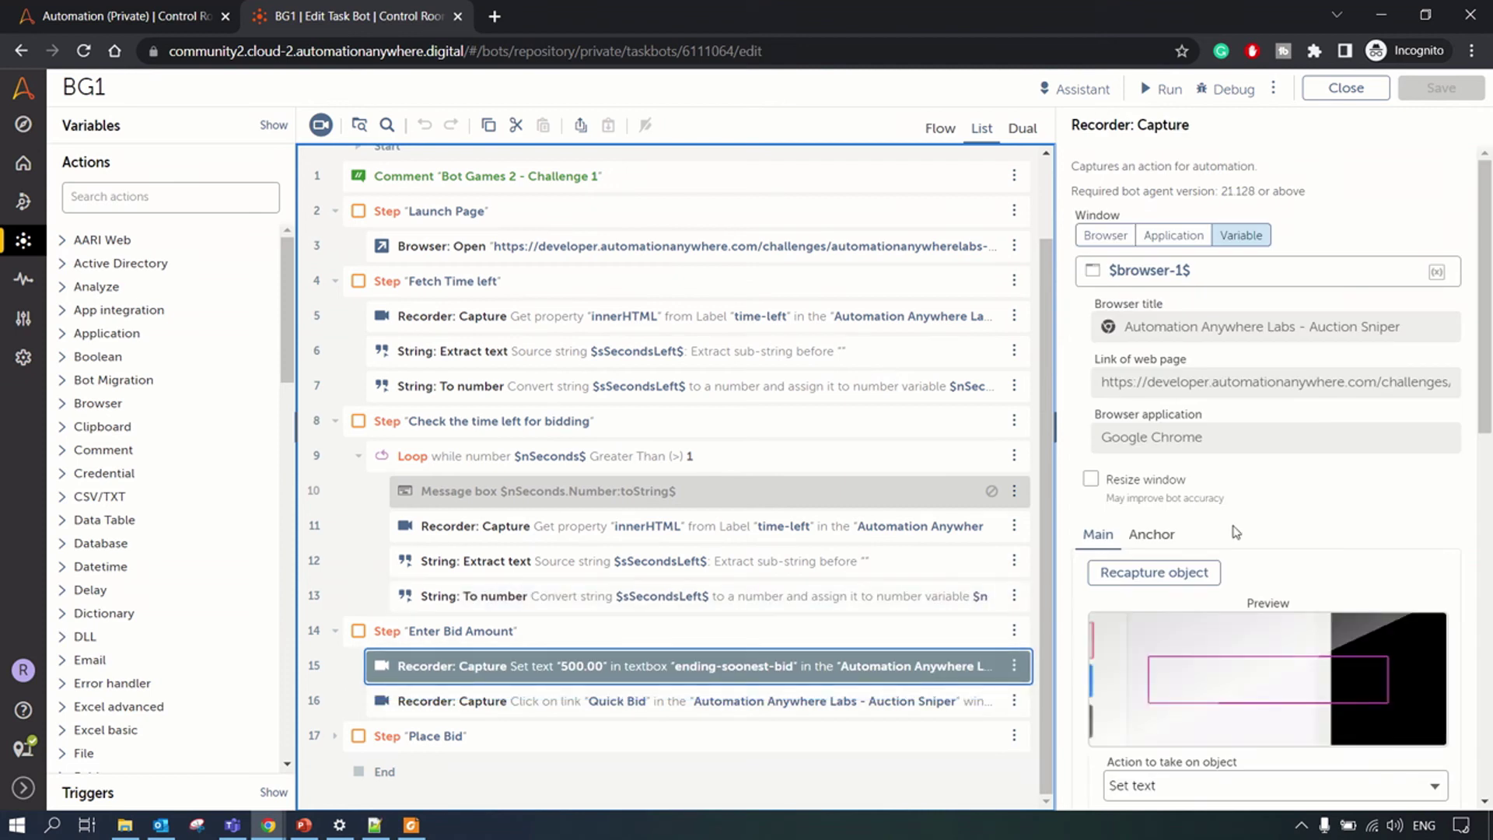
scroll("down", 3)
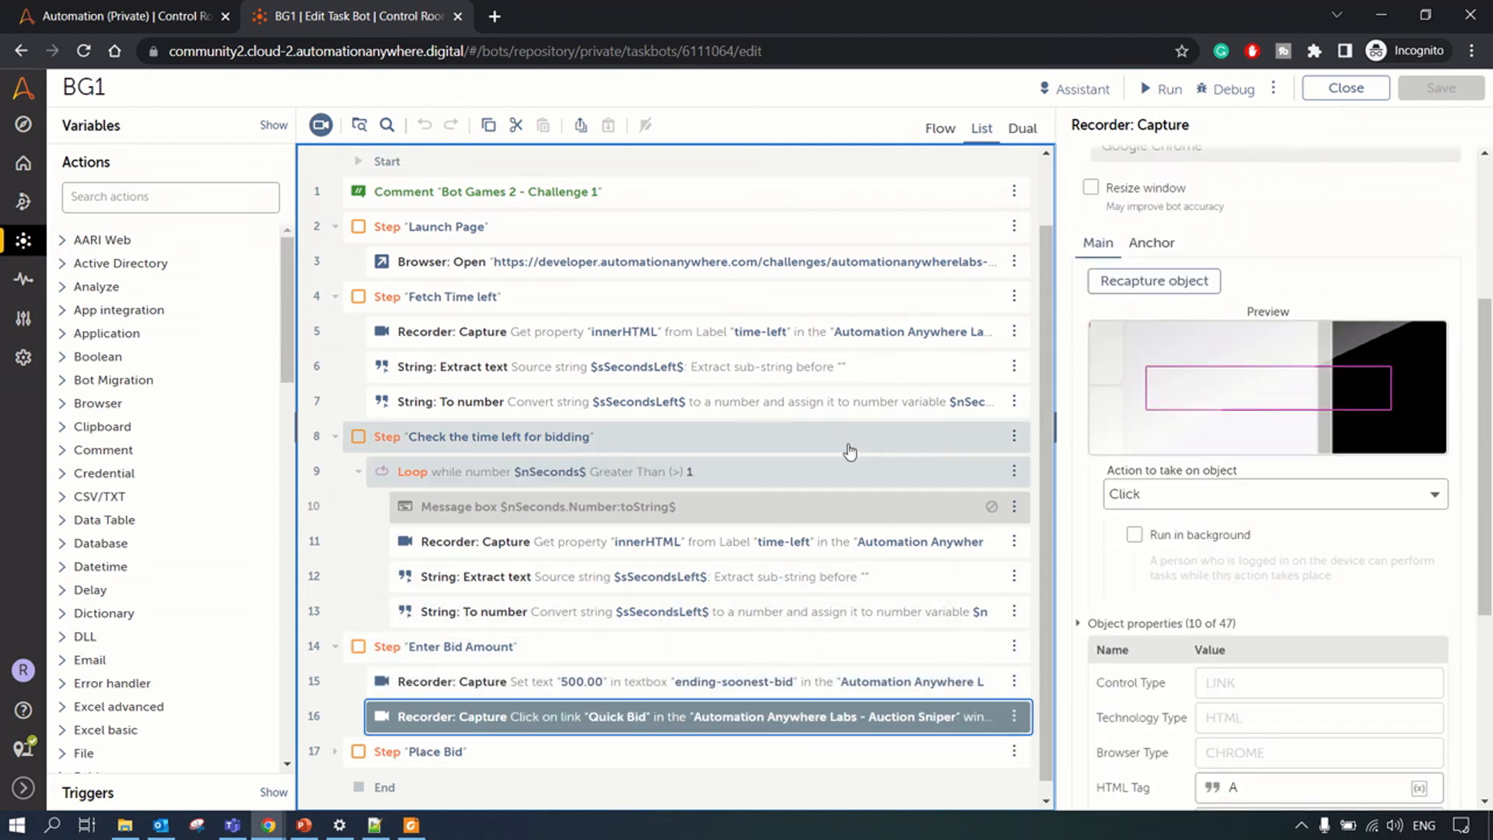
left_click(431, 752)
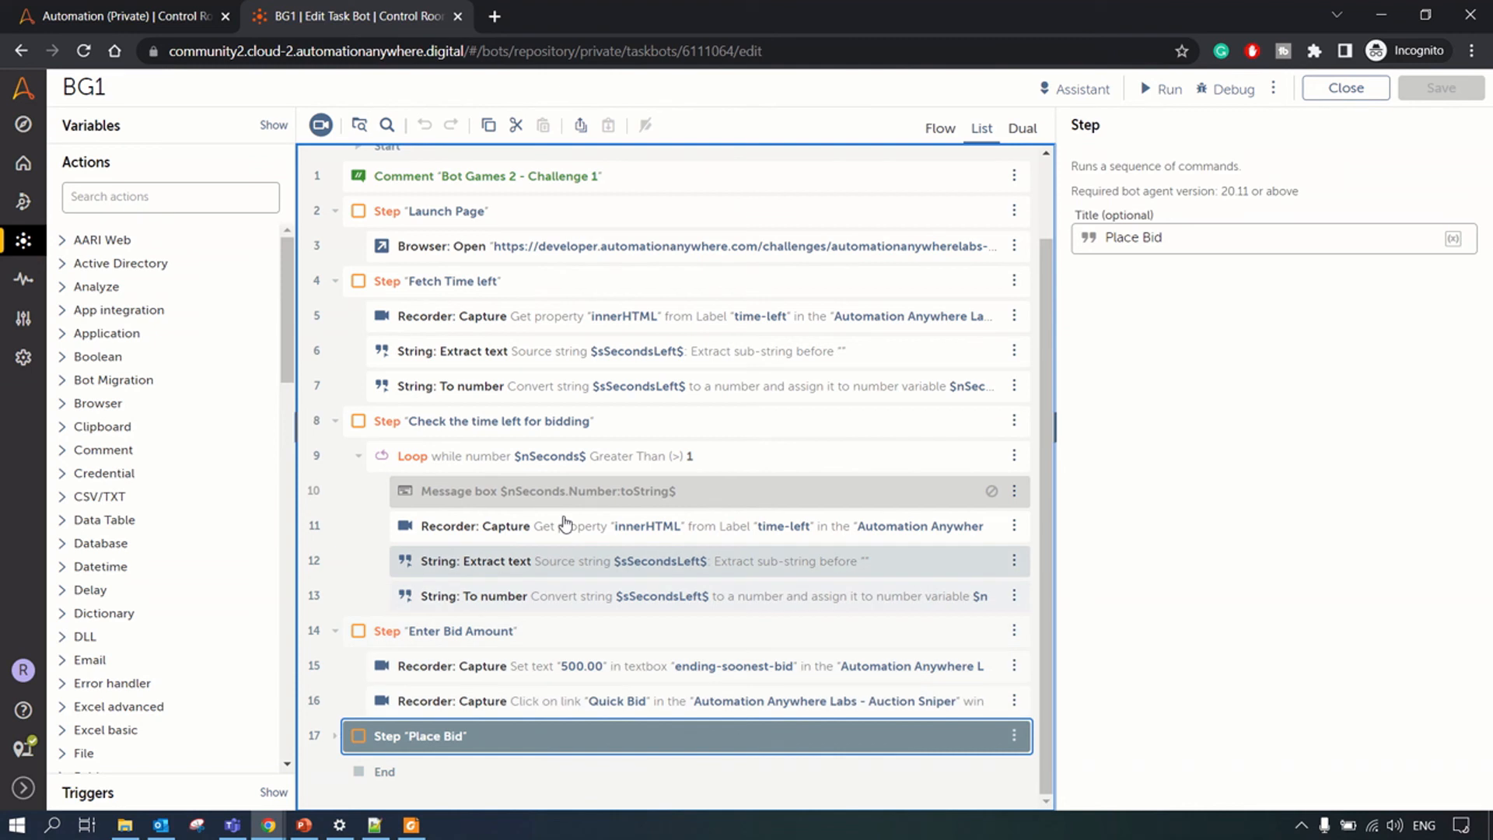
mouse_move(344, 638)
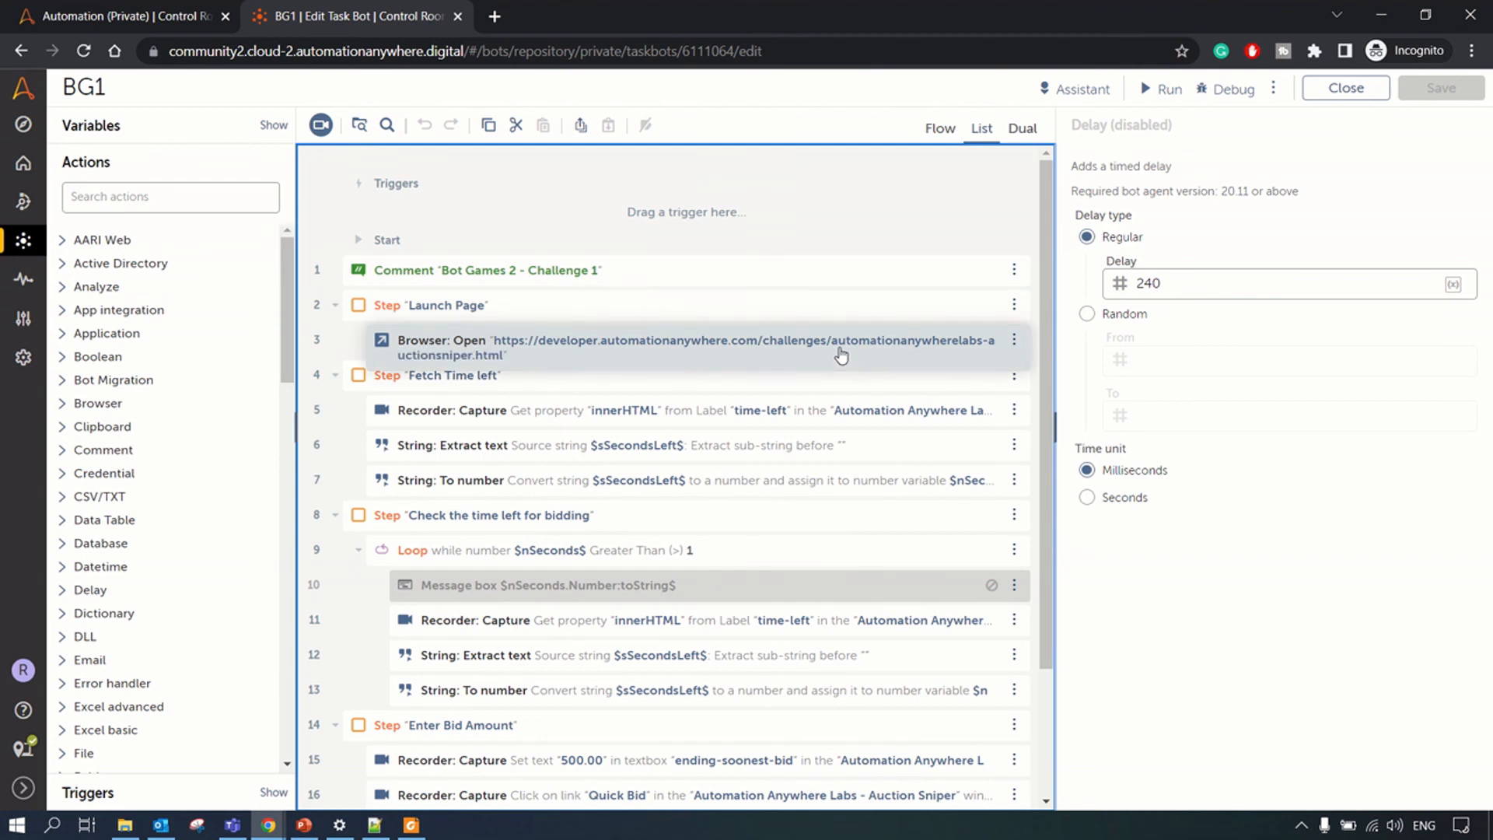
Step: Scroll to the Place Bid step's disabled 240-millisecond Delay action
scroll("down", 3)
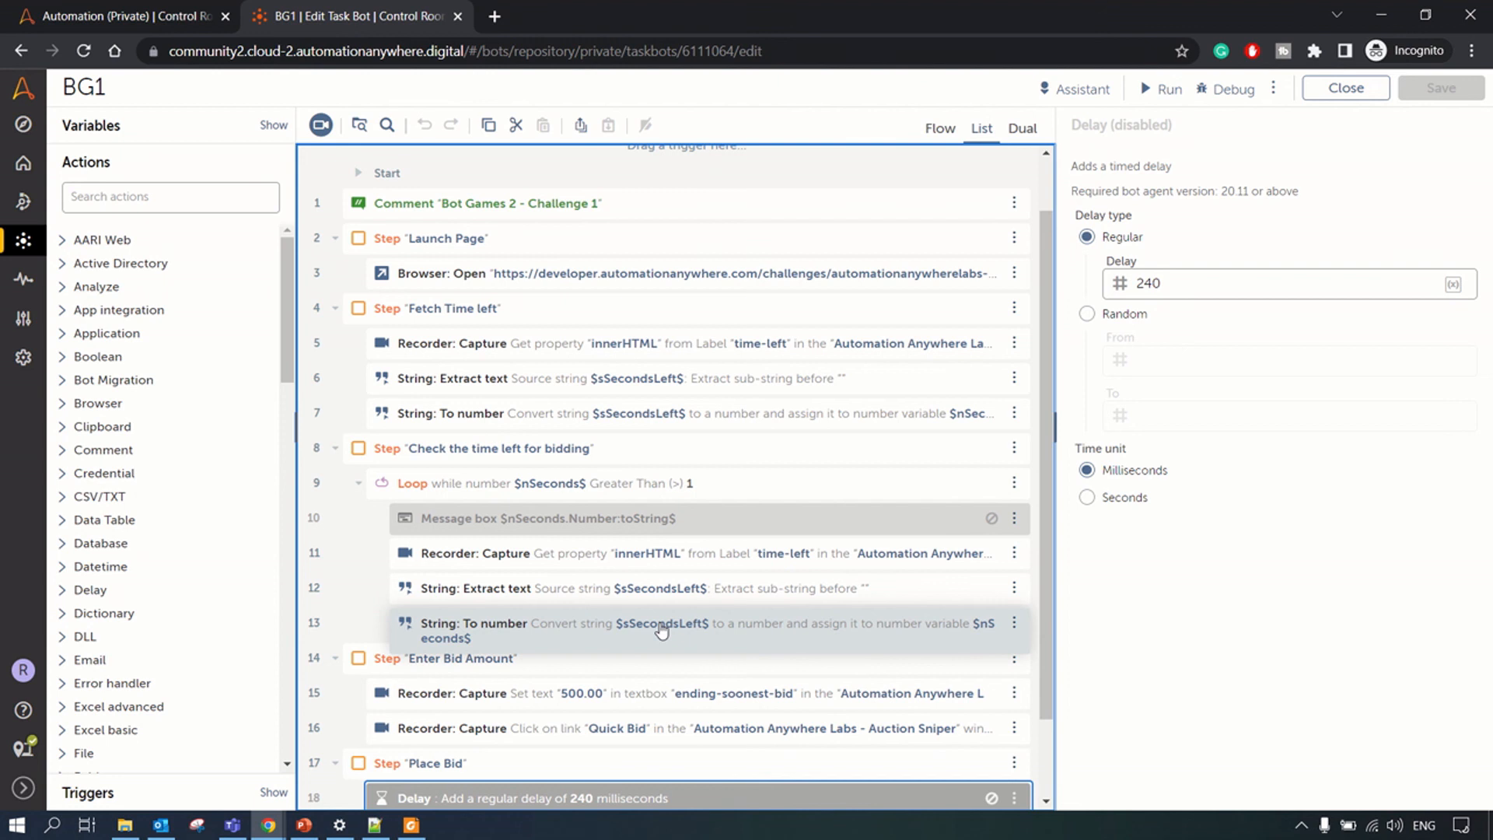
mouse_move(716, 525)
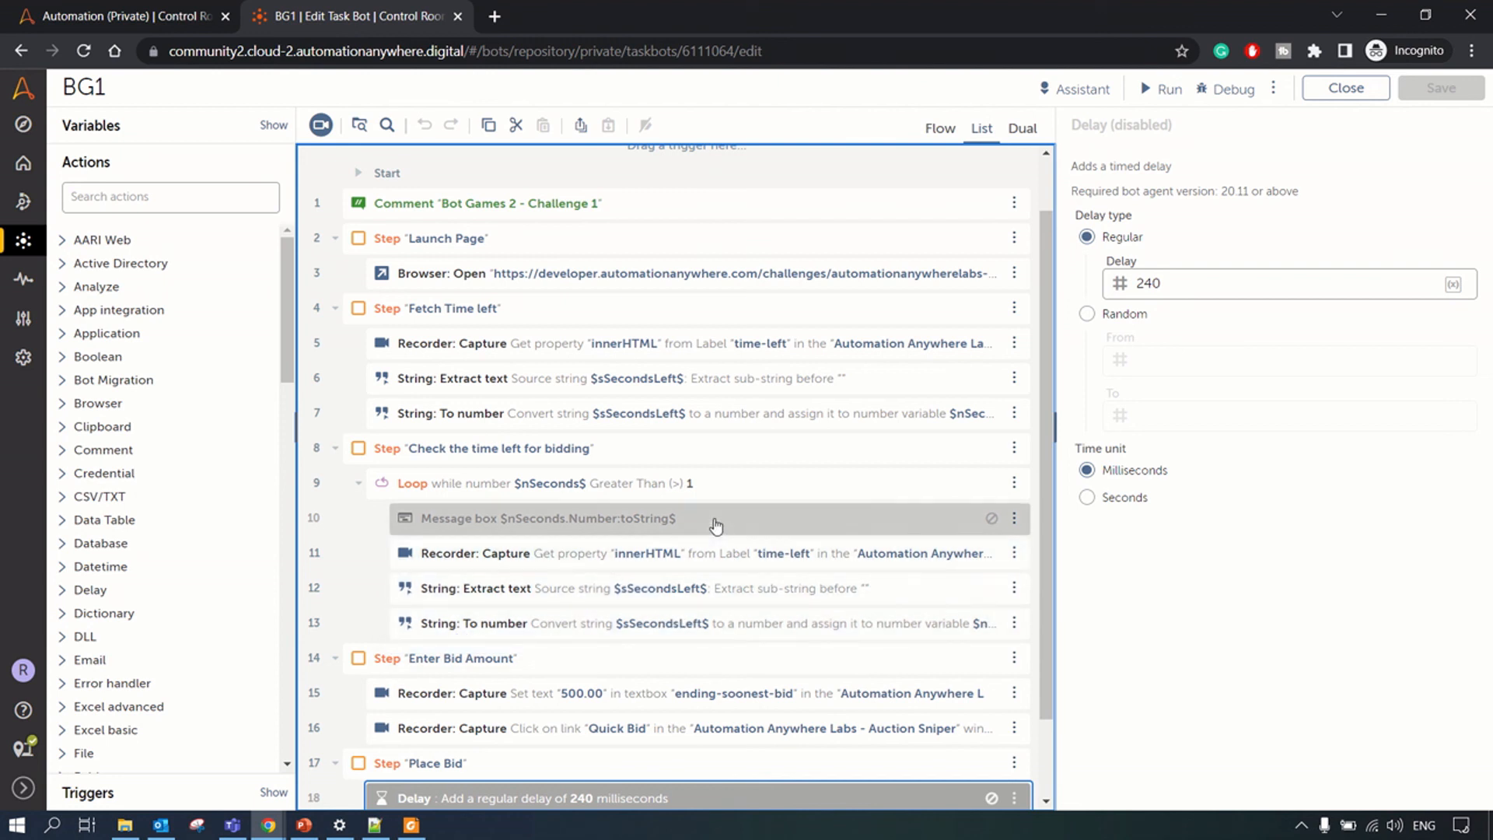